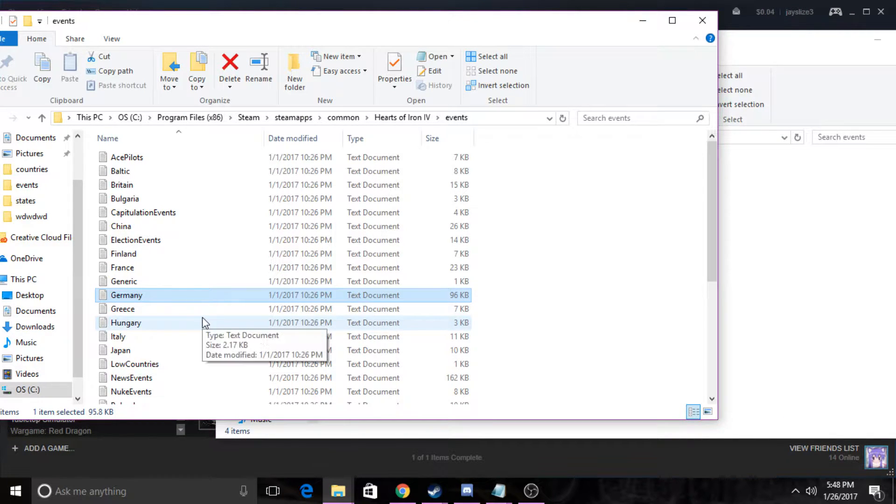
# Go back to the game's events folder and open the SovietUnion events file in Notepad
pyautogui.scroll(-3)
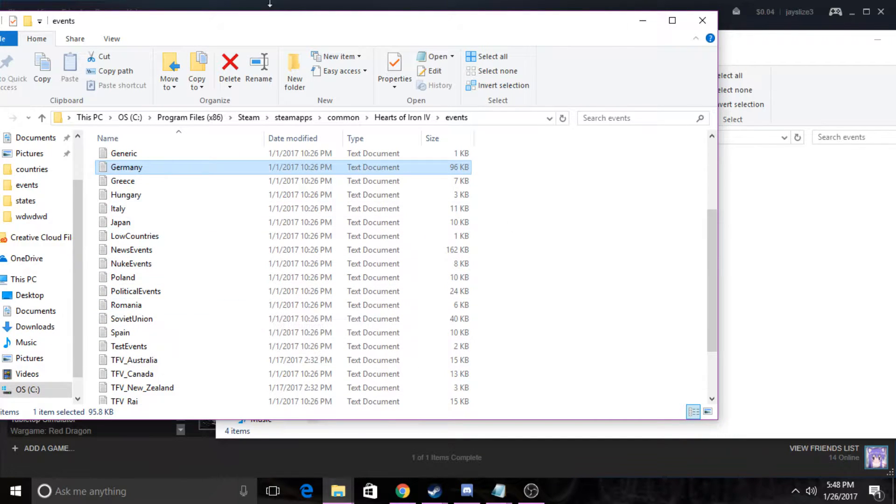
pyautogui.click(401, 118)
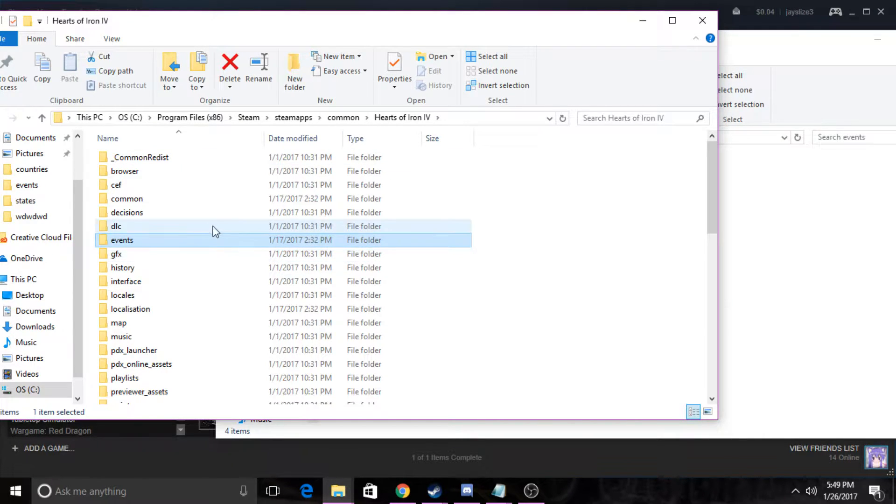
pyautogui.doubleClick(121, 239)
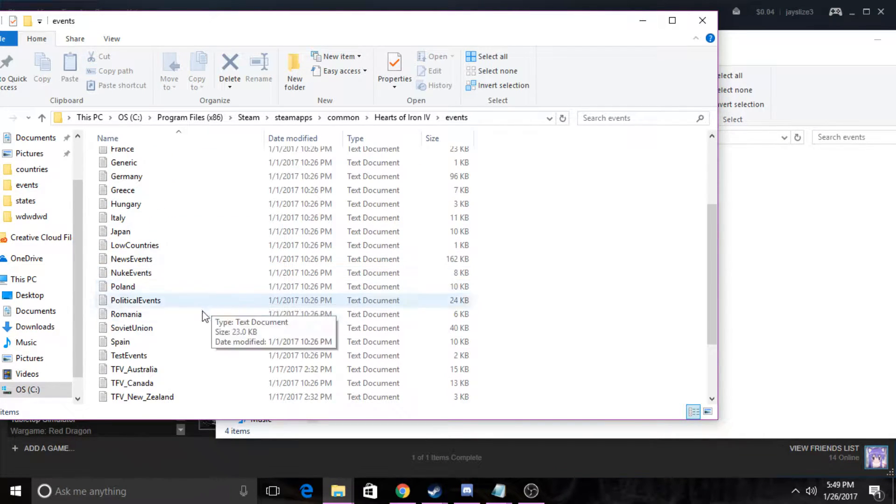
pyautogui.doubleClick(132, 328)
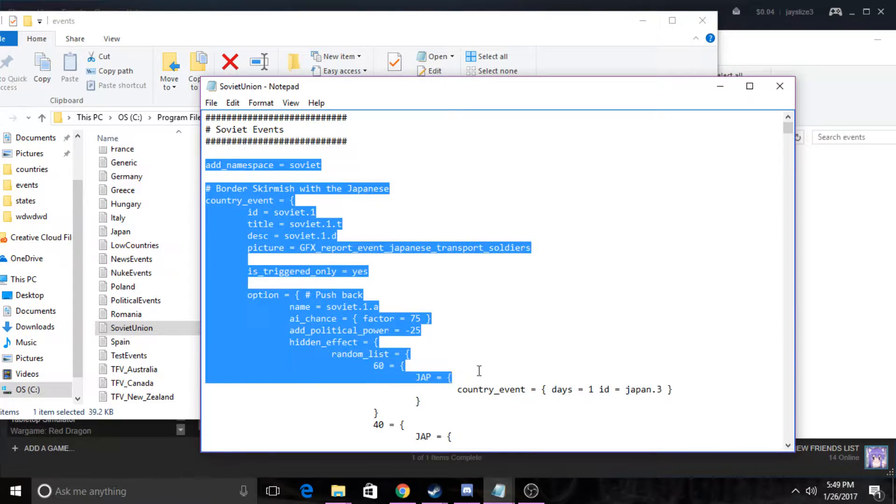
pyautogui.scroll(-3)
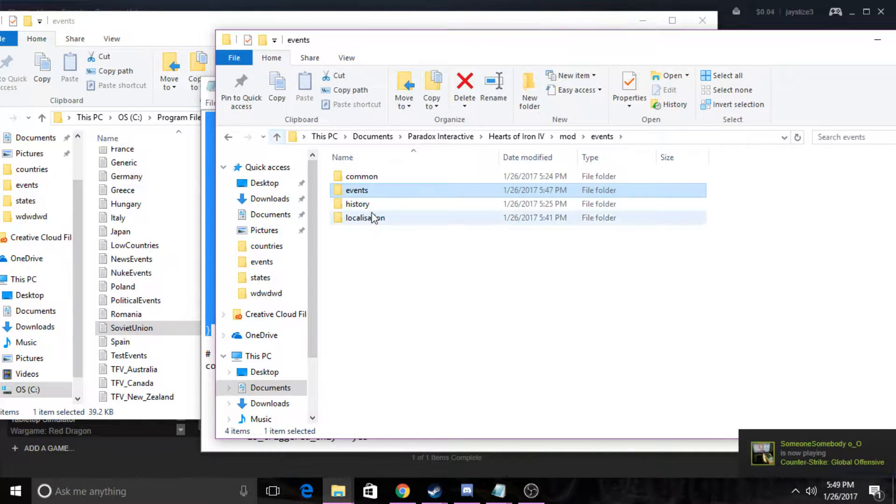
# Add a new text document named tutorial in mod\events\events and open it
pyautogui.doubleClick(356, 190)
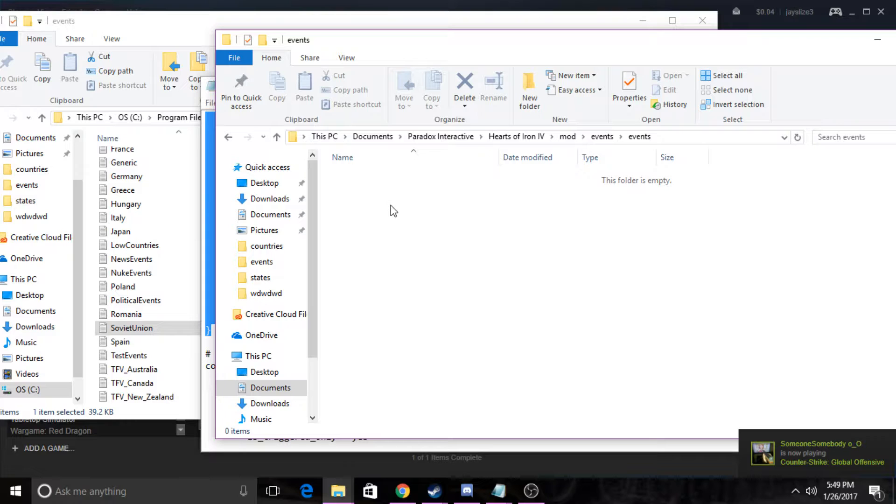
pyautogui.rightClick(392, 211)
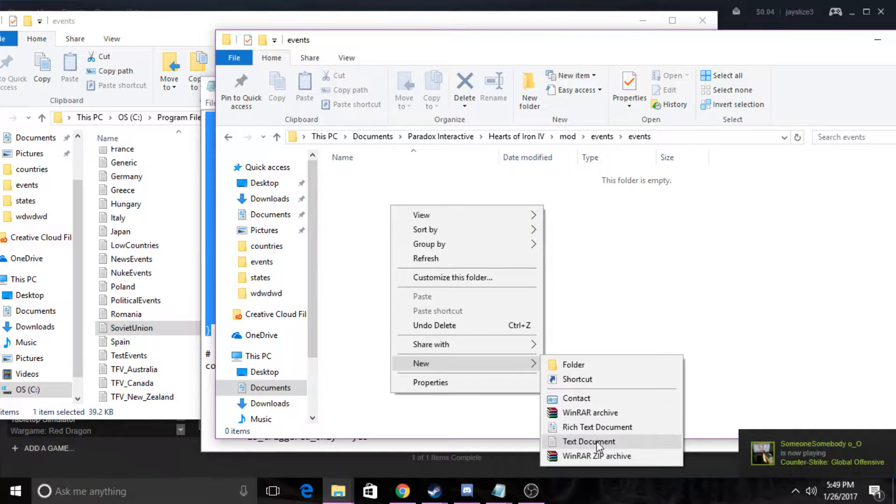
pyautogui.click(588, 441)
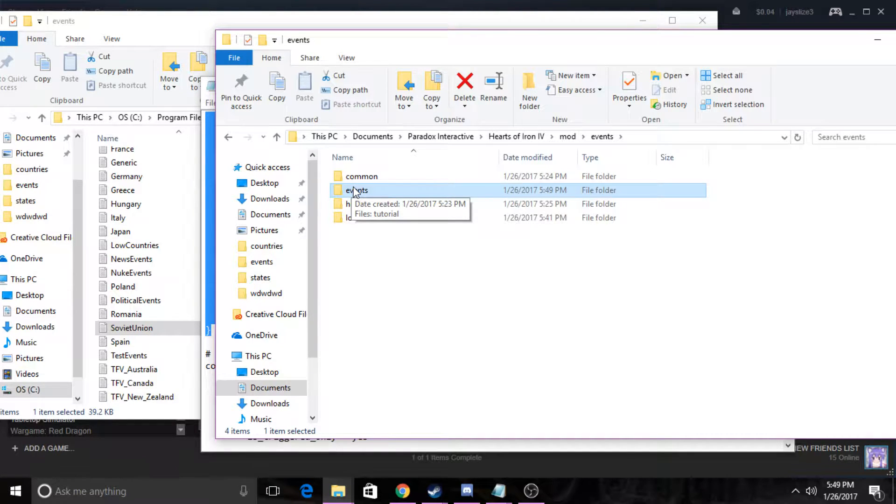
pyautogui.doubleClick(356, 189)
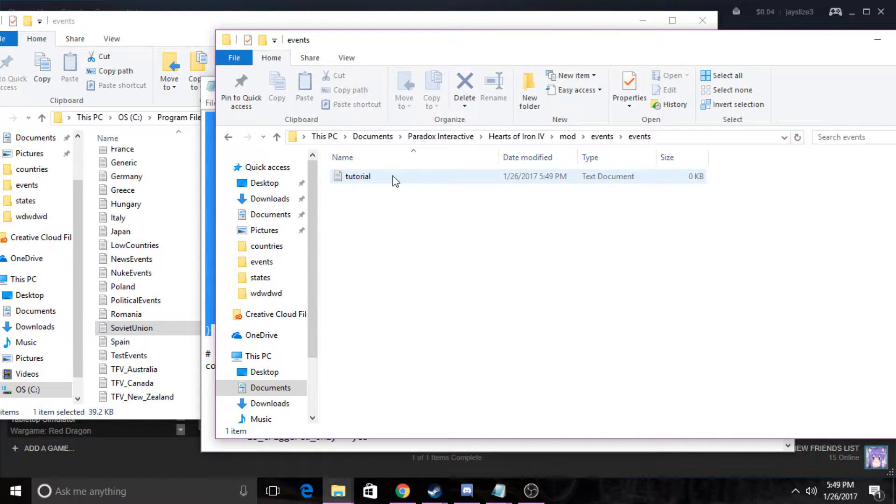
pyautogui.doubleClick(357, 176)
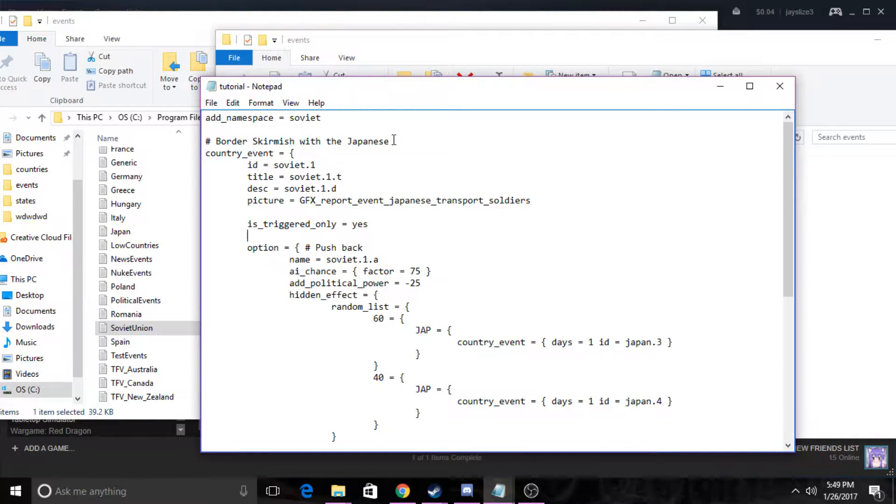
# Replace soviet with tutorial in add_namespace and the event id
pyautogui.doubleClick(305, 118)
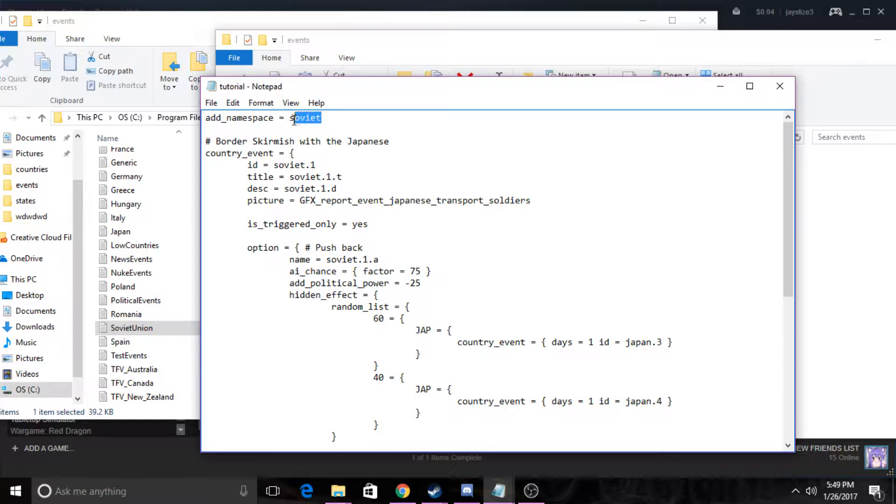
pyautogui.write('tut')
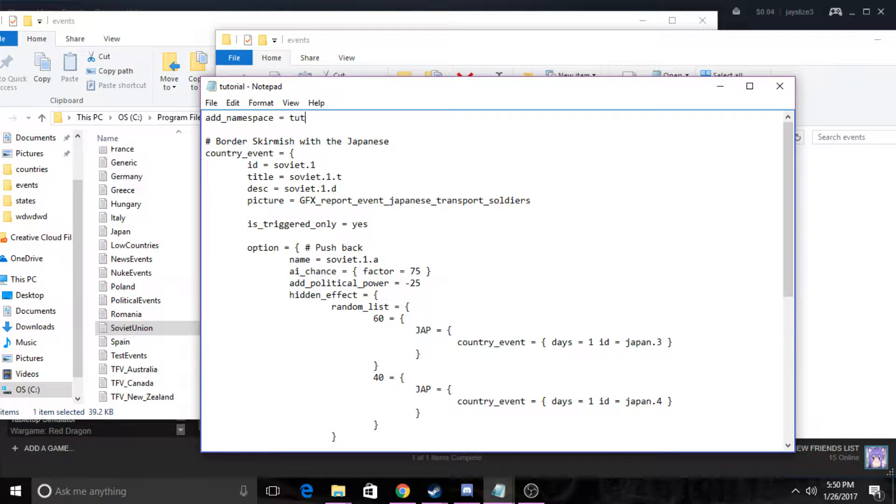
pyautogui.write('orial')
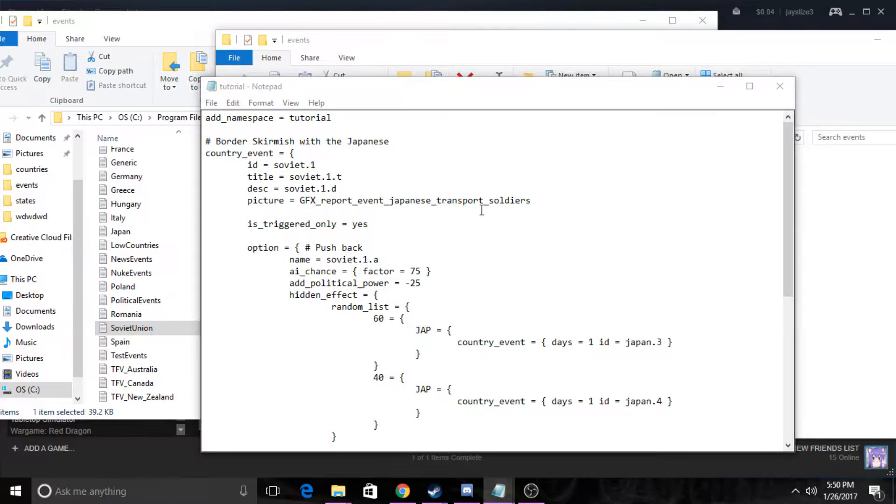
pyautogui.doubleClick(295, 165)
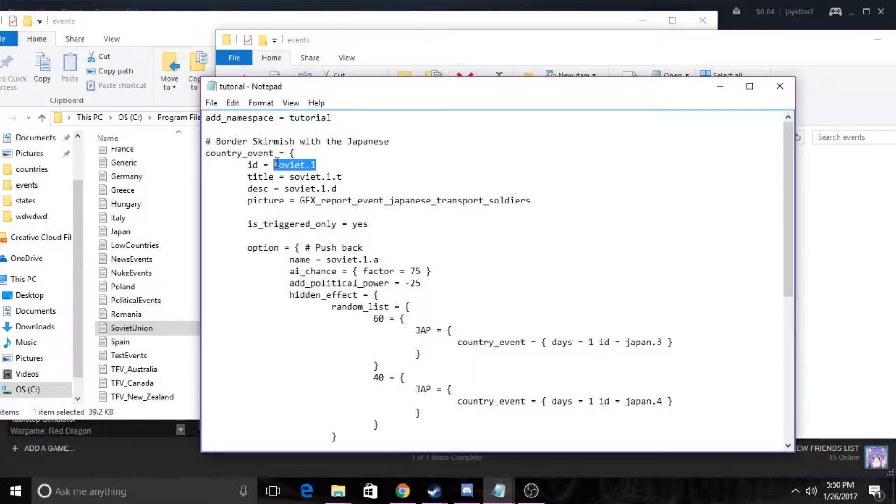
pyautogui.write('tutorial')
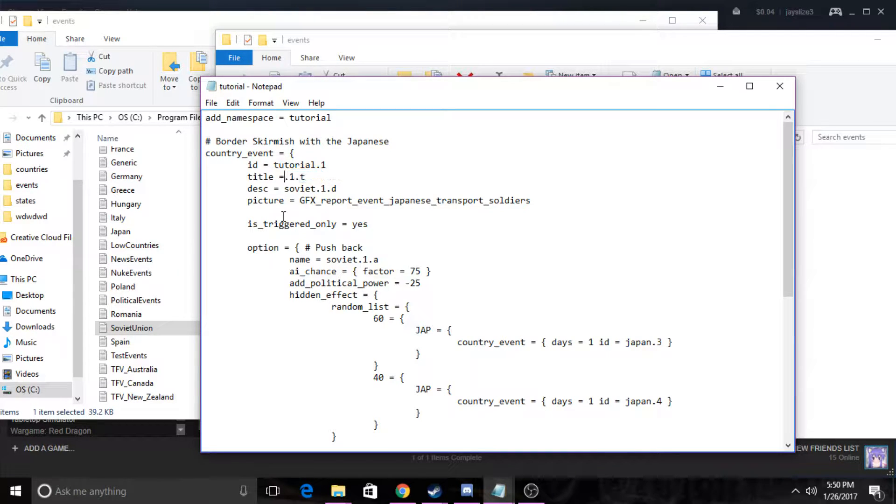
# Rename the remaining soviet text to tutorial and set picture GFX_news_event_chinese_soldiers_march
pyautogui.write('tutorial')
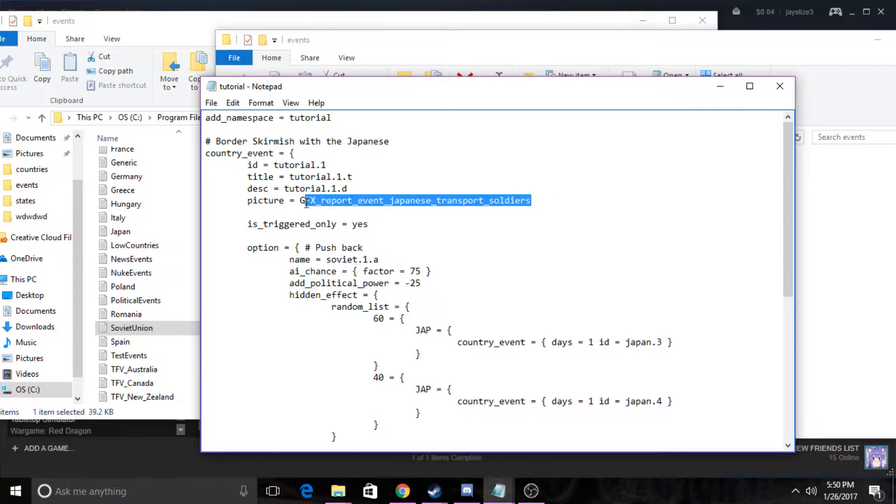
pyautogui.click(296, 200)
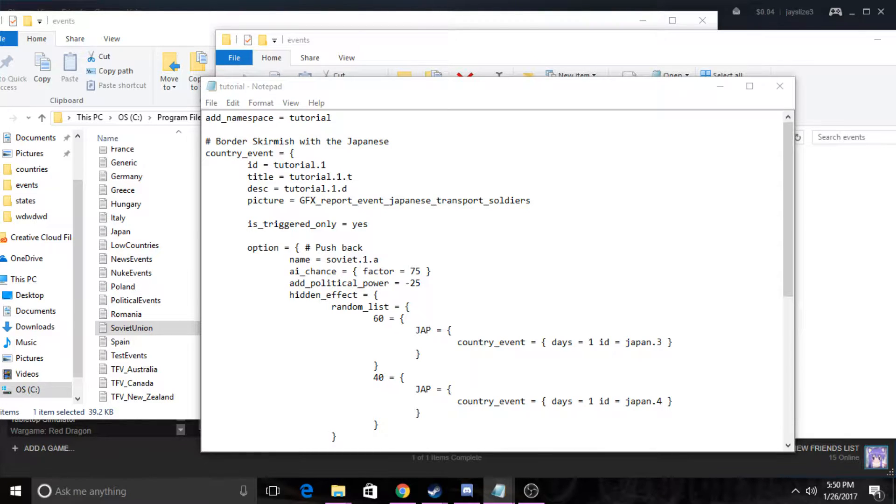
pyautogui.write('GFX_news_event_chinese_soldiers_march')
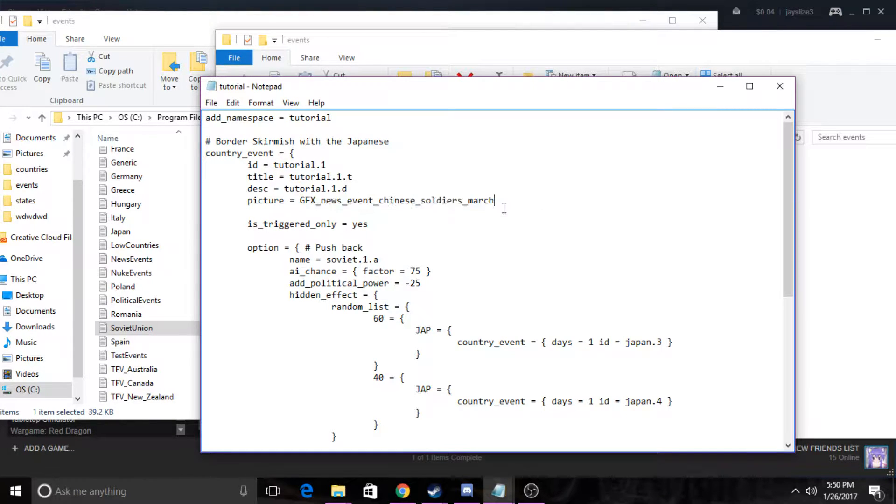
pyautogui.moveTo(614, 187)
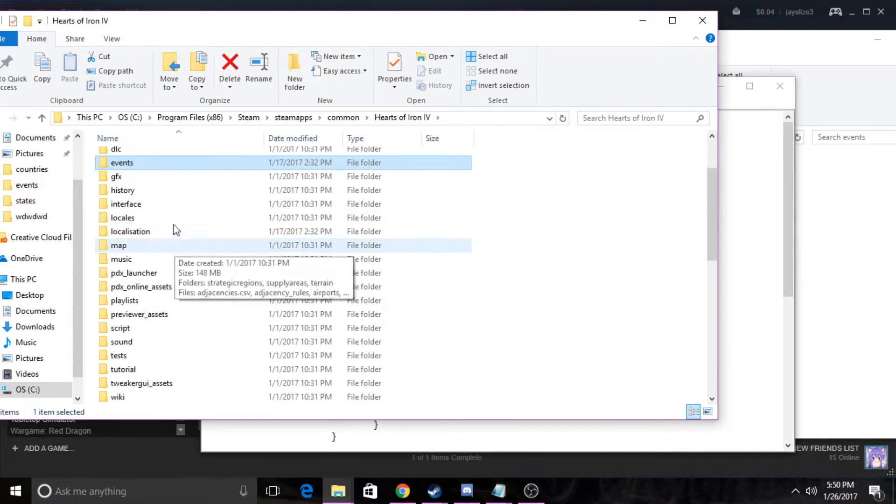
pyautogui.doubleClick(116, 176)
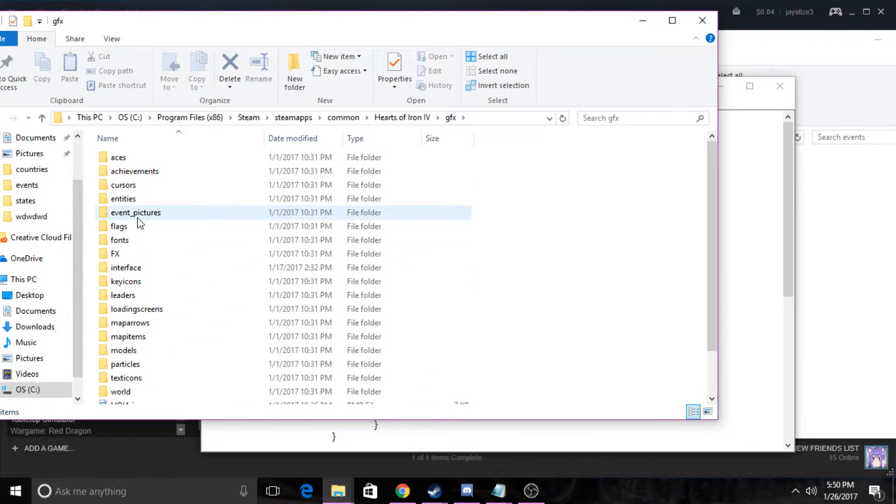
pyautogui.doubleClick(136, 212)
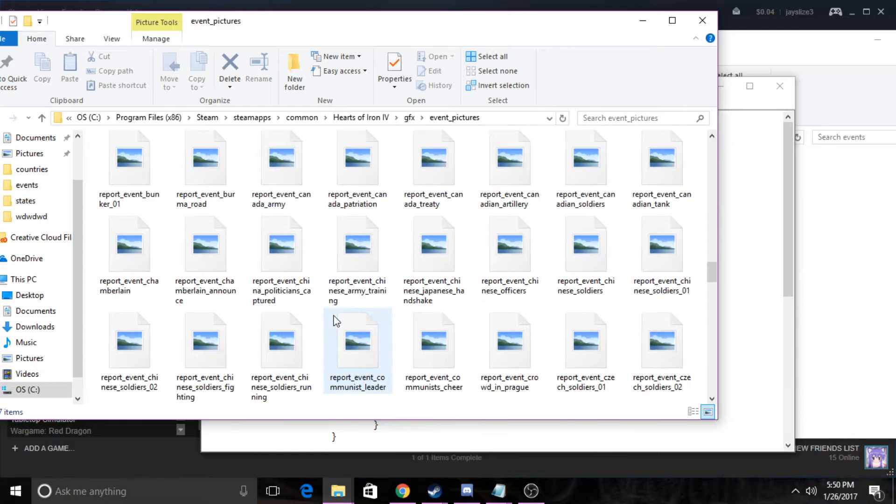
pyautogui.scroll(-3)
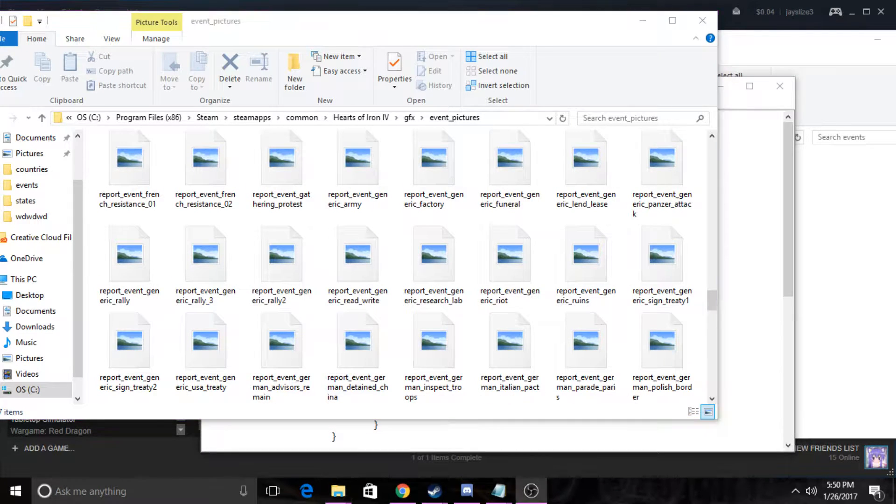
pyautogui.click(41, 118)
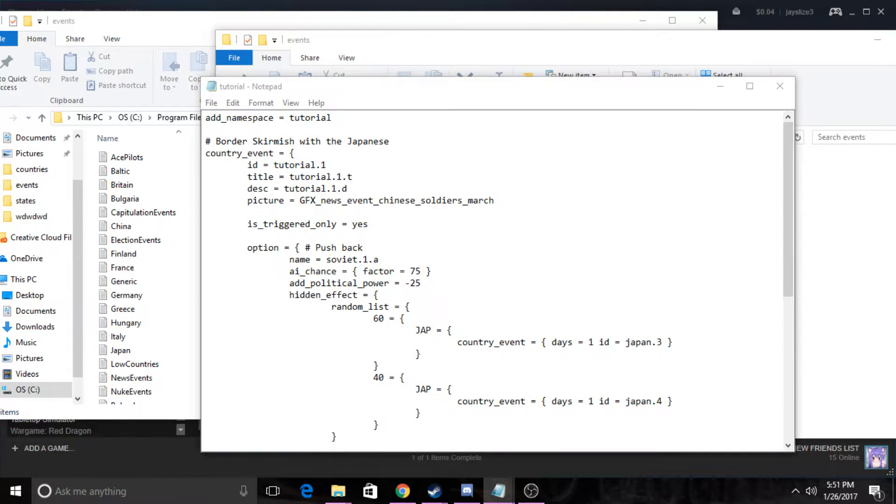
# Replace the first option name soviet.1.a with 'War it is!'
pyautogui.click(322, 239)
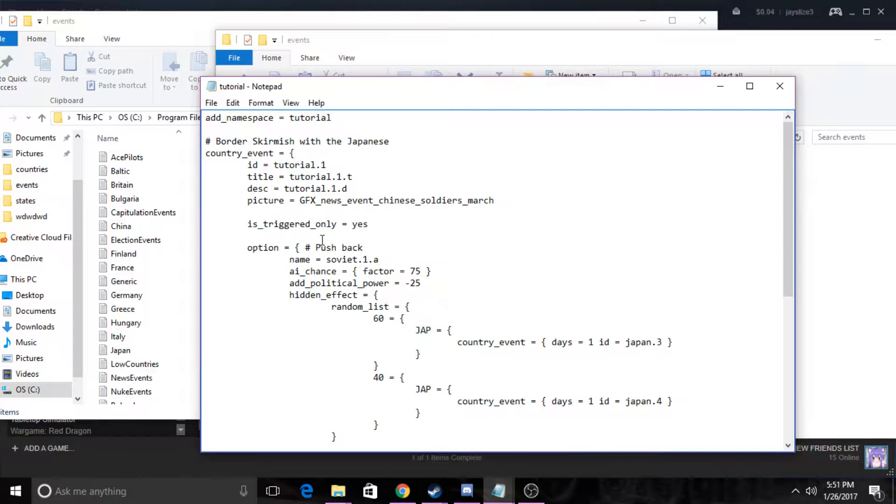
pyautogui.scroll(-3)
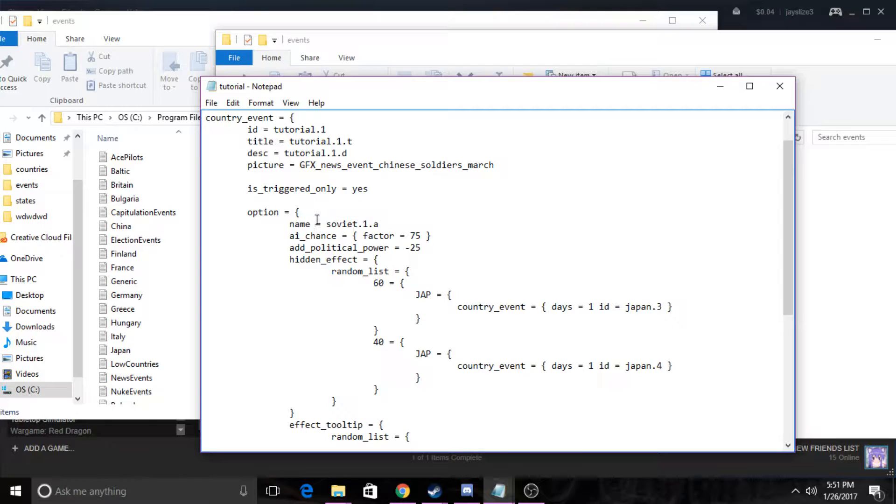
pyautogui.click(304, 212)
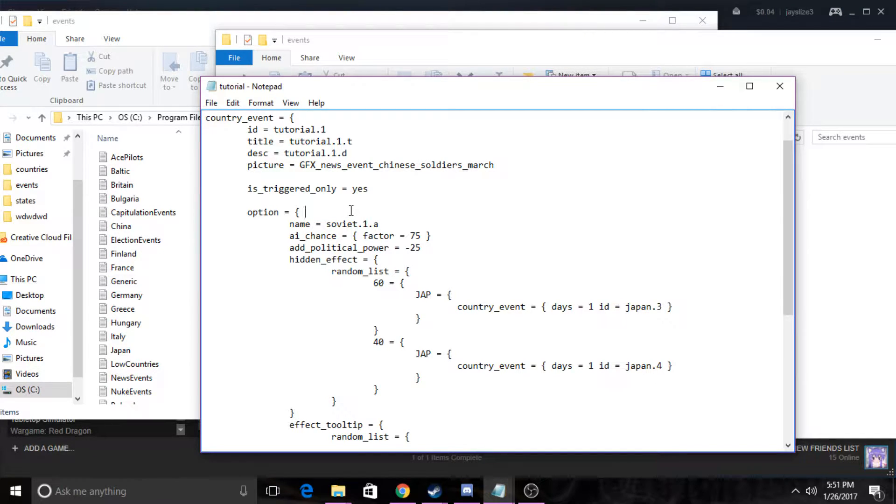
pyautogui.moveTo(777, 233)
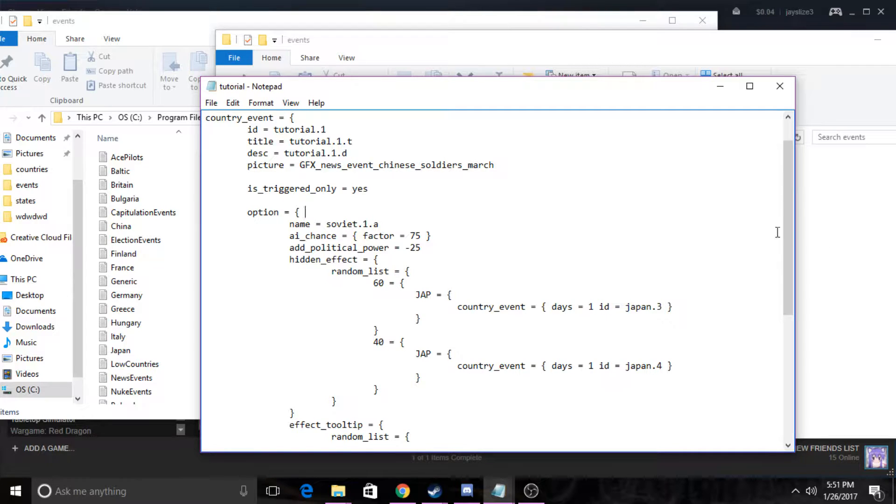
pyautogui.doubleClick(352, 223)
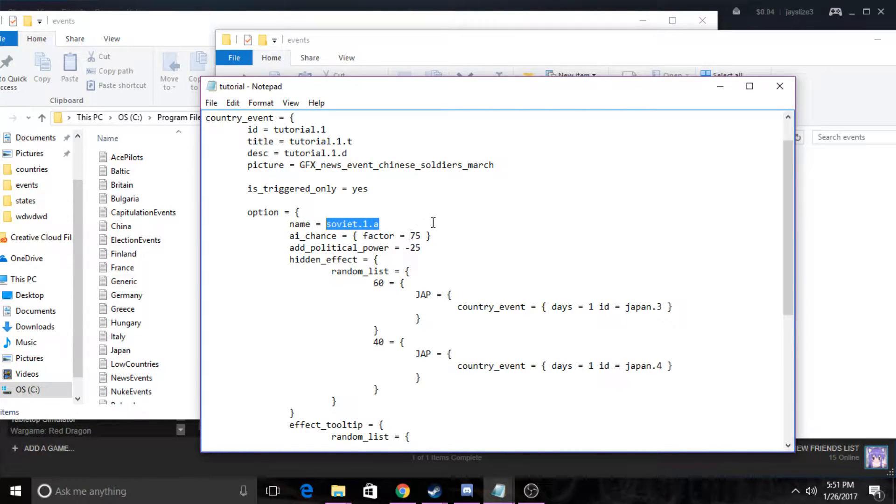
pyautogui.press('Delete')
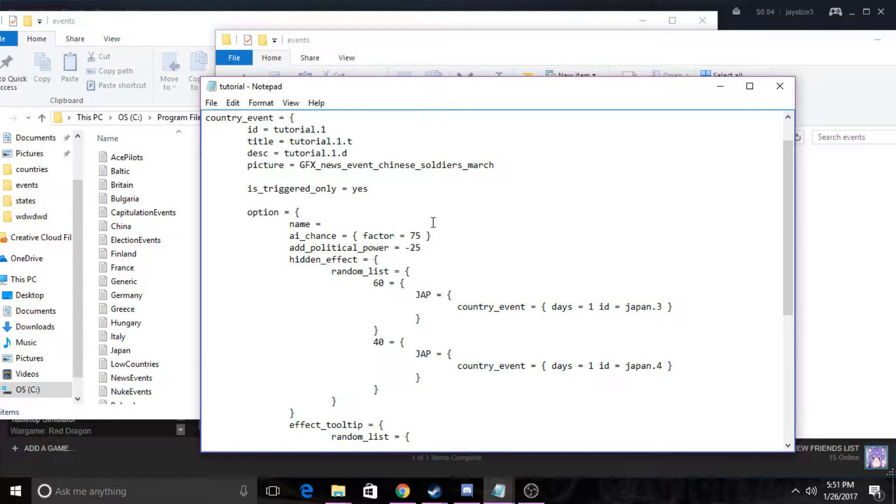
pyautogui.click(326, 223)
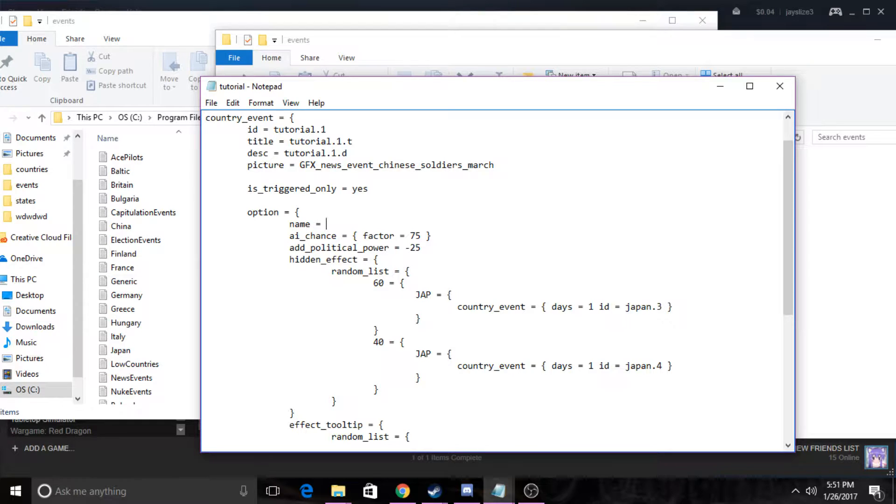
pyautogui.write('War it is')
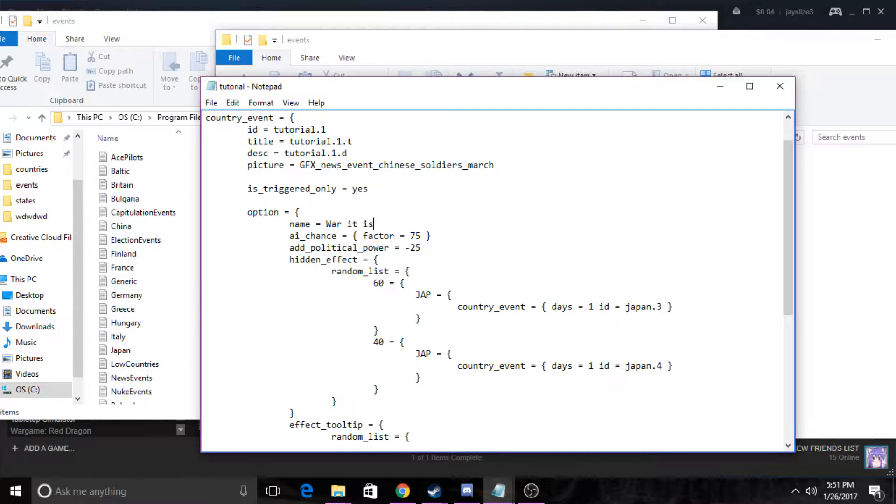
pyautogui.write('!')
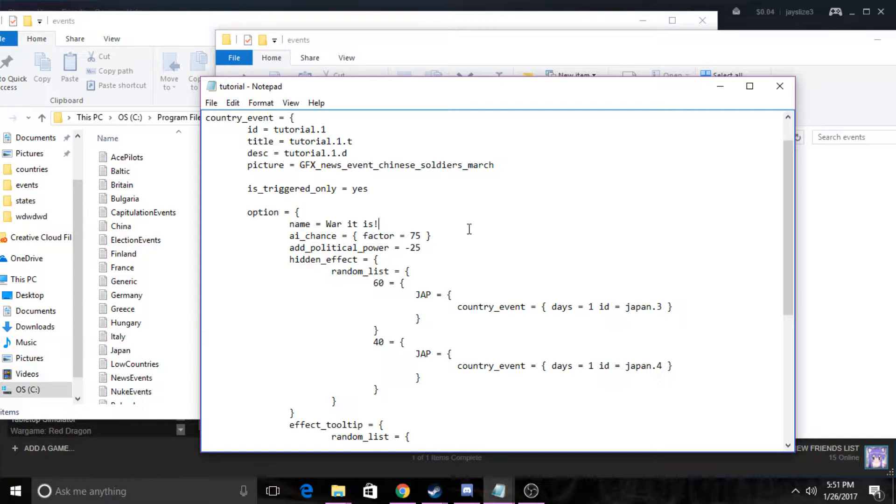
# Raise the first option's ai_chance factor from 75 to 100
pyautogui.scroll(-3)
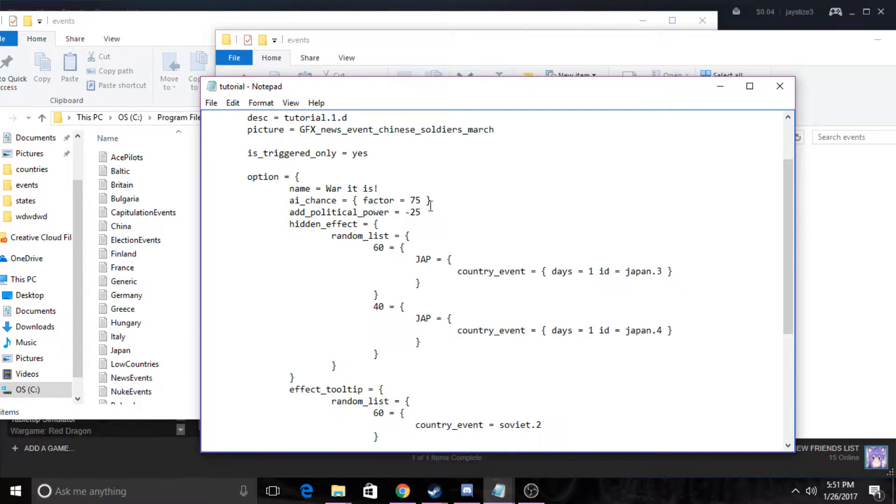
pyautogui.moveTo(399, 200); pyautogui.dragTo(424, 201)
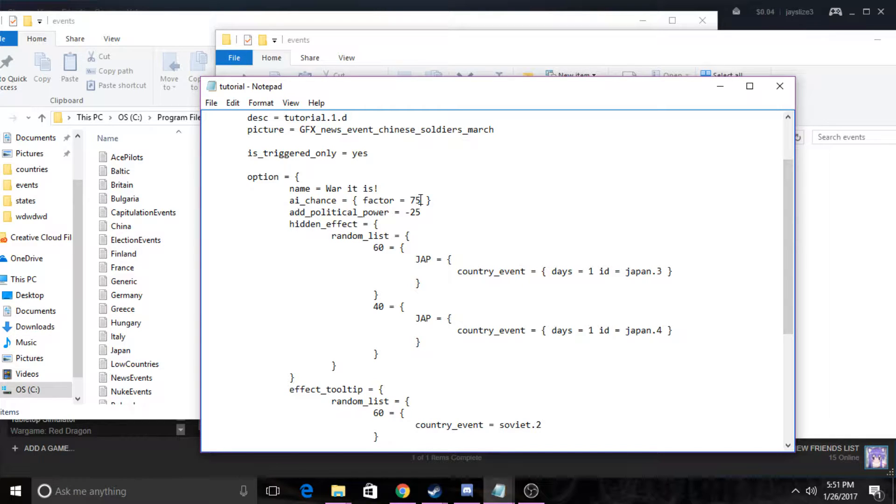
pyautogui.doubleClick(417, 200)
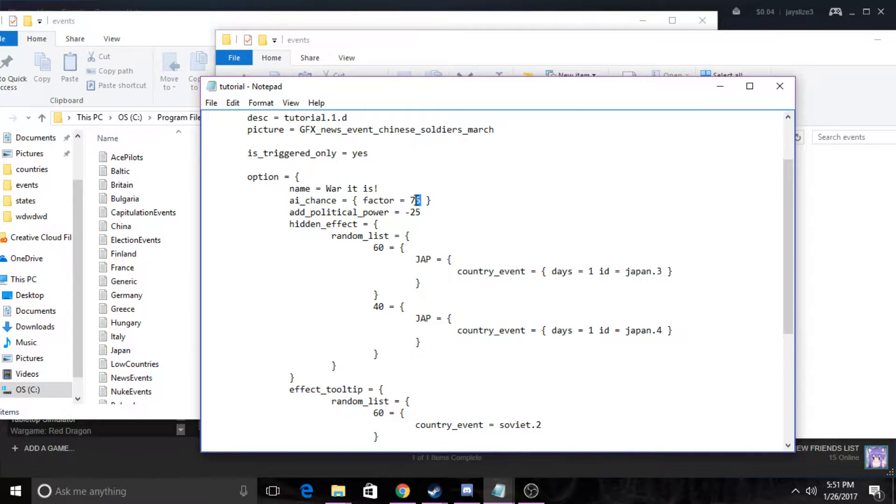
pyautogui.write('100')
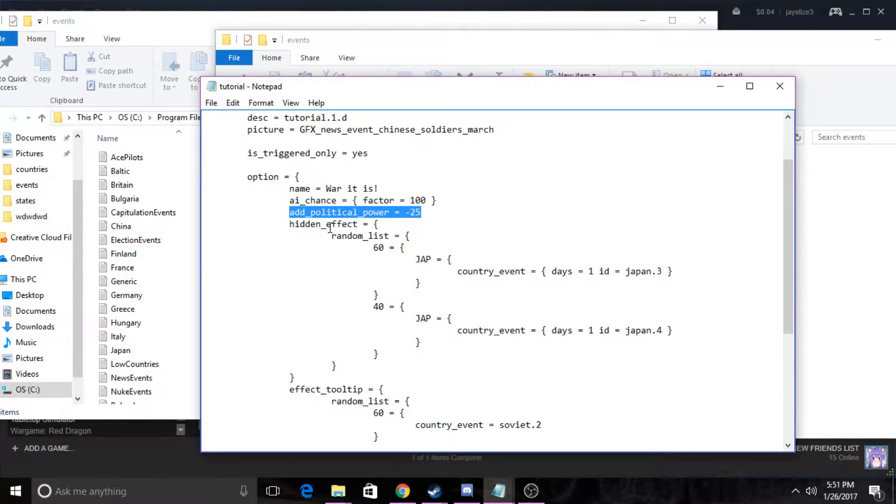
# Swap add_political_power for declare_war_on = { target = ITA type = annex_everything }
pyautogui.write('d')
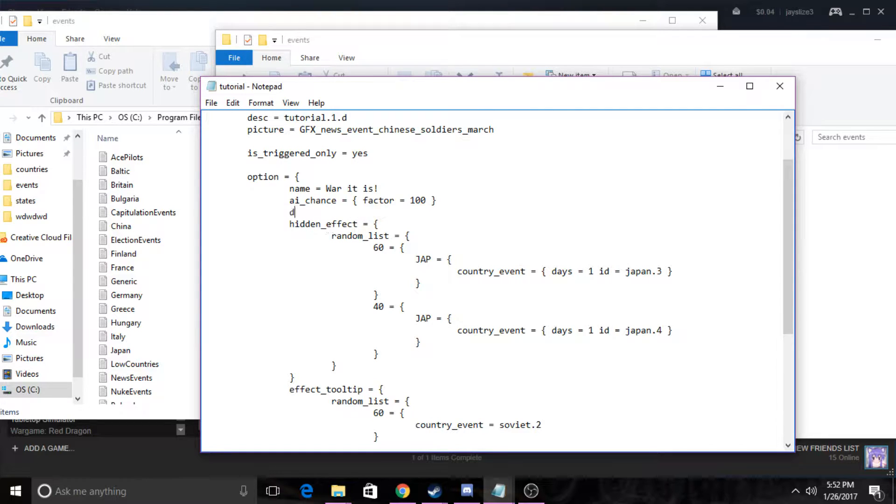
pyautogui.write('eclare_war')
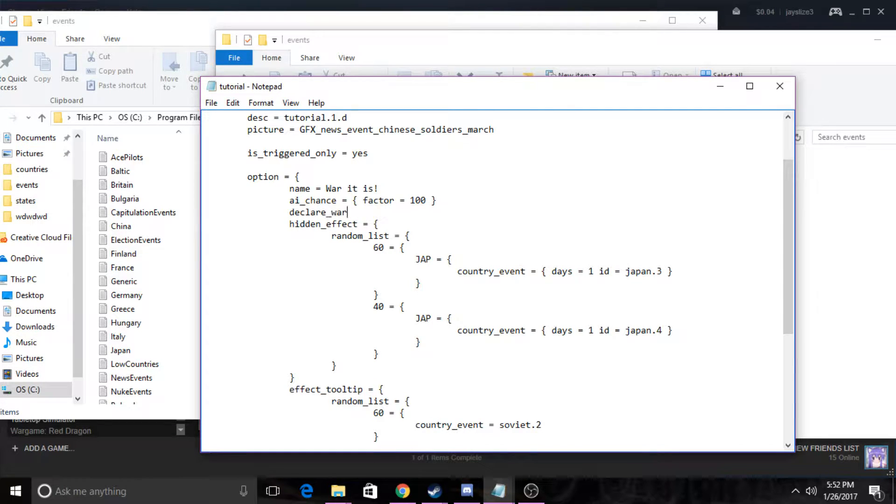
pyautogui.write('_on =')
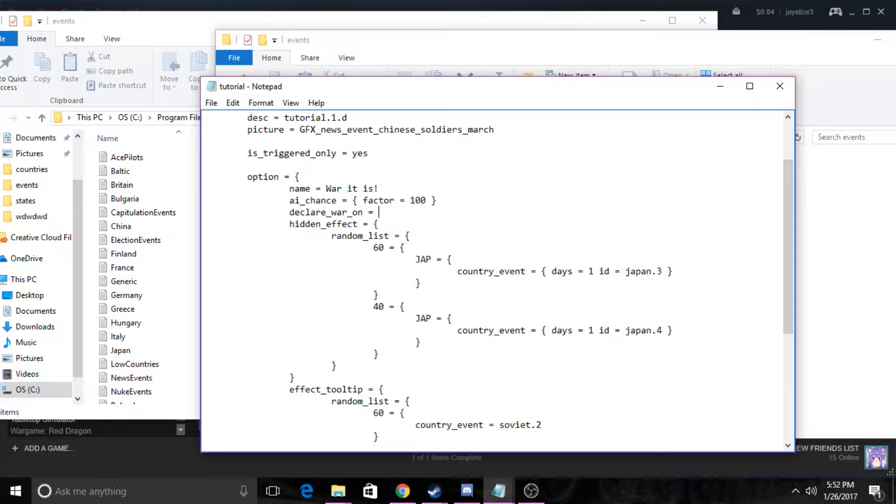
pyautogui.write('{')
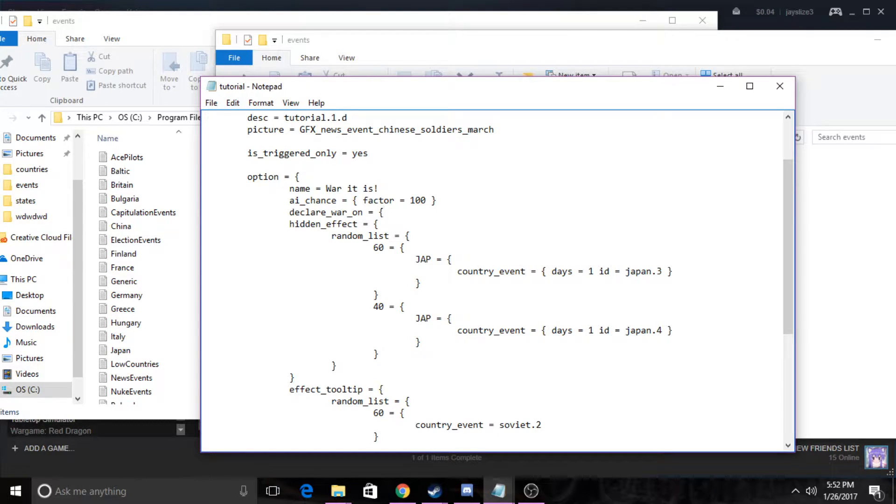
pyautogui.press('enter')
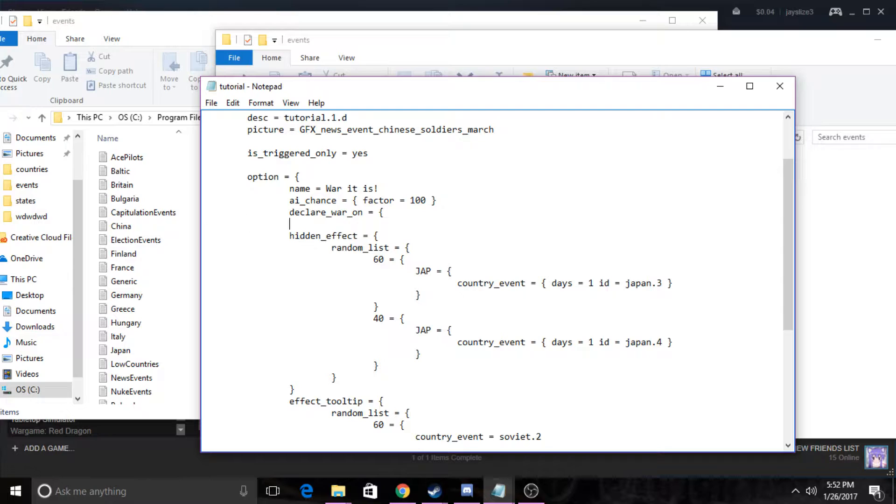
pyautogui.write('target = ITA')
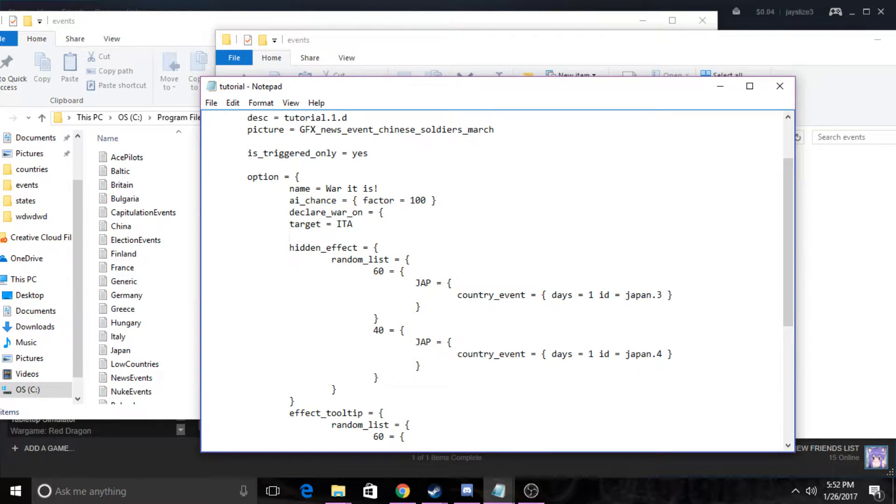
pyautogui.write('type')
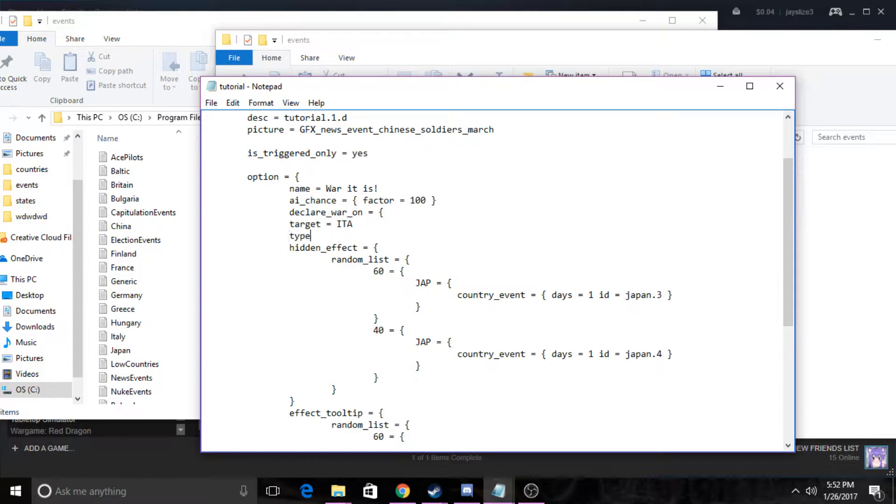
pyautogui.write('=')
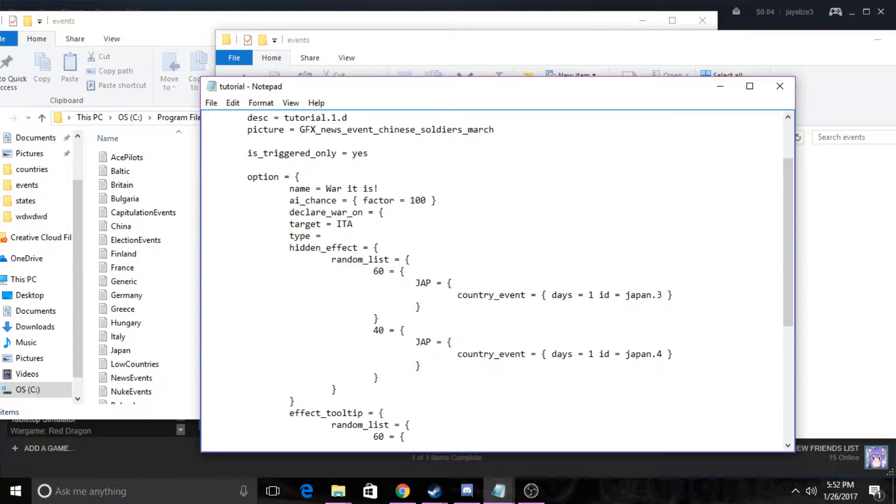
pyautogui.write('annex_ev')
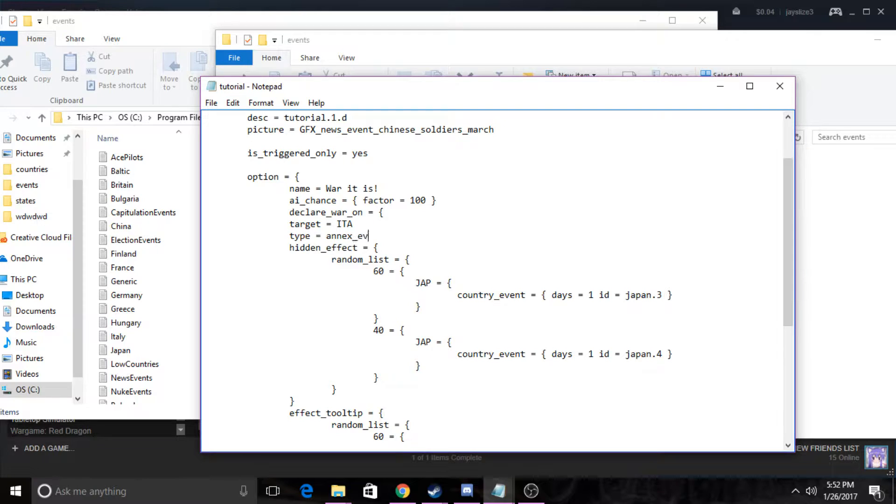
pyautogui.write('erything')
pyautogui.write('}')
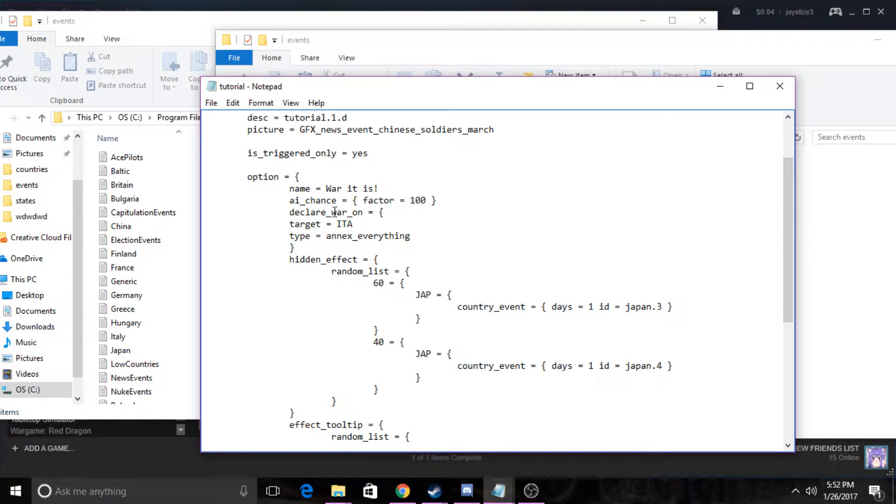
# Delete the hidden_effect and effect_tooltip blocks and the '# Yield' comment
pyautogui.scroll(-3)
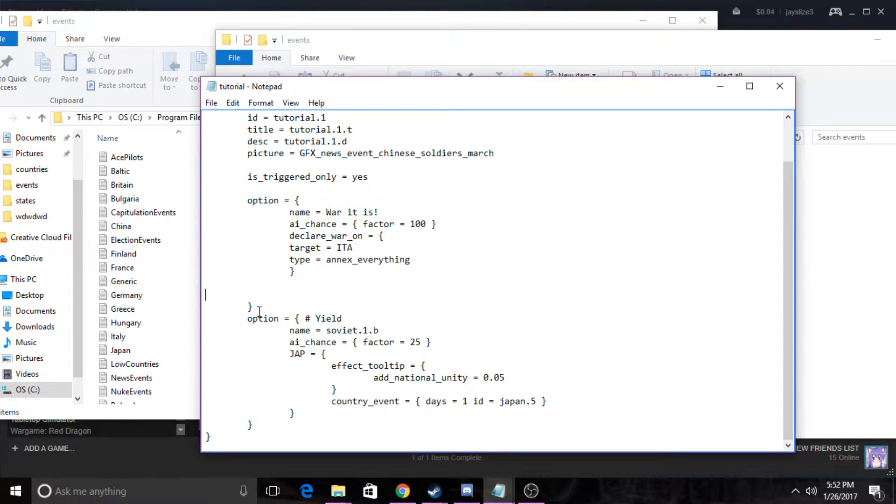
pyautogui.click(426, 366)
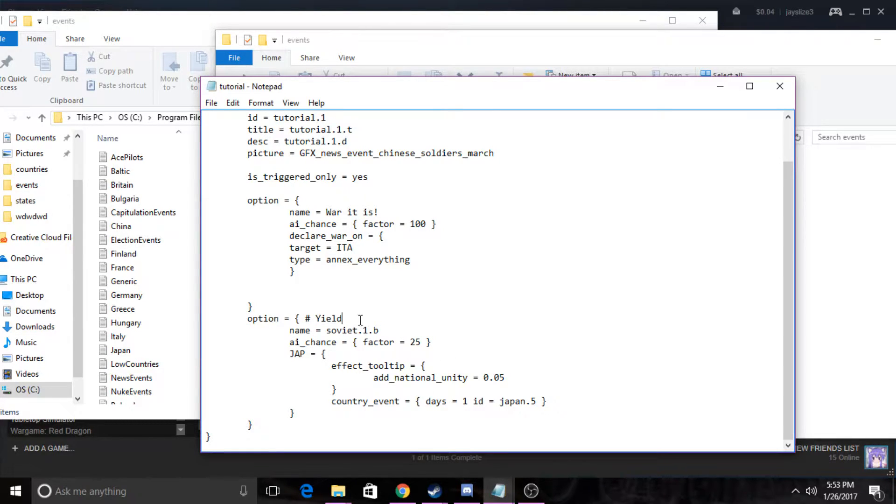
pyautogui.click(382, 330)
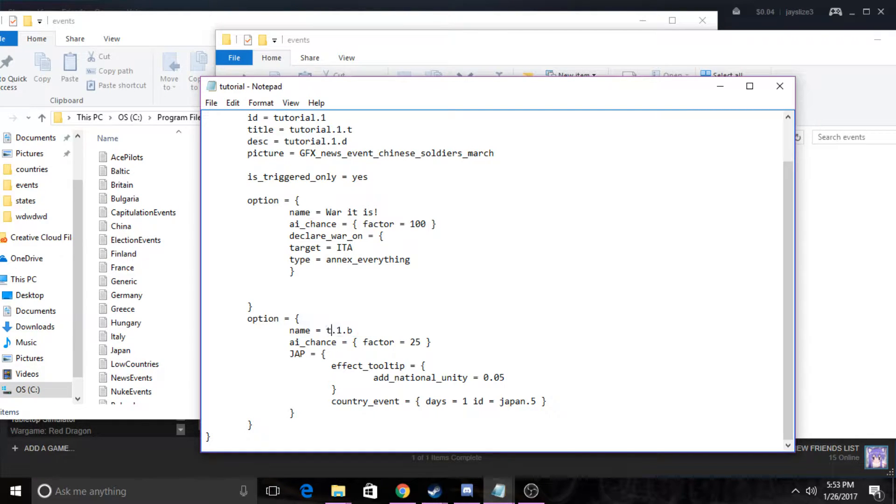
# Rename the second option tutorial.1.b, set its AI chance to 0, and delete the JAP block
pyautogui.write('utorial')
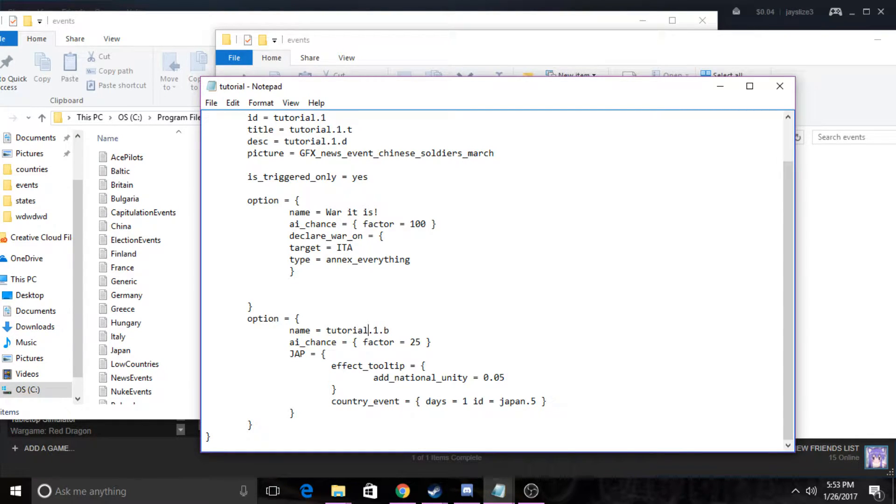
pyautogui.doubleClick(414, 342)
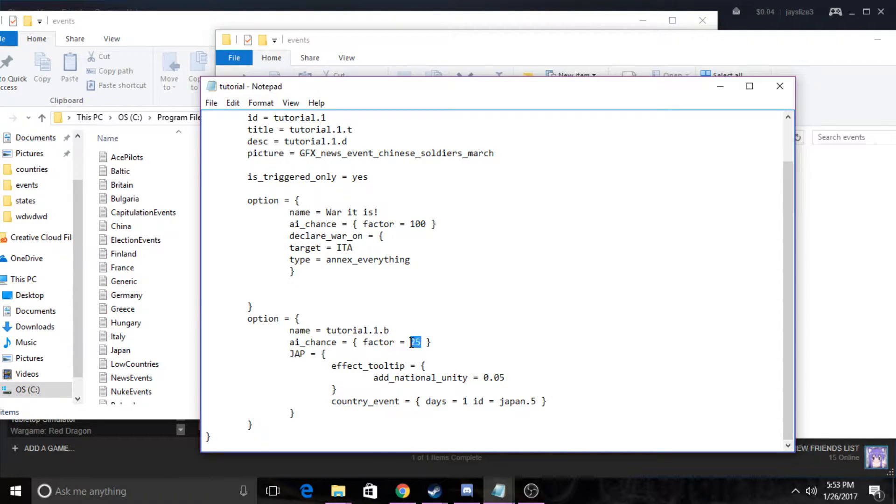
pyautogui.write('0')
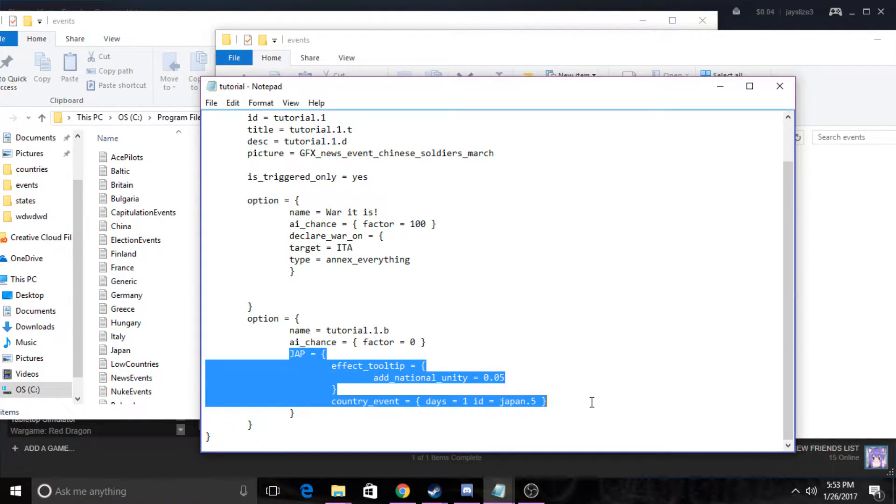
pyautogui.press('Delete')
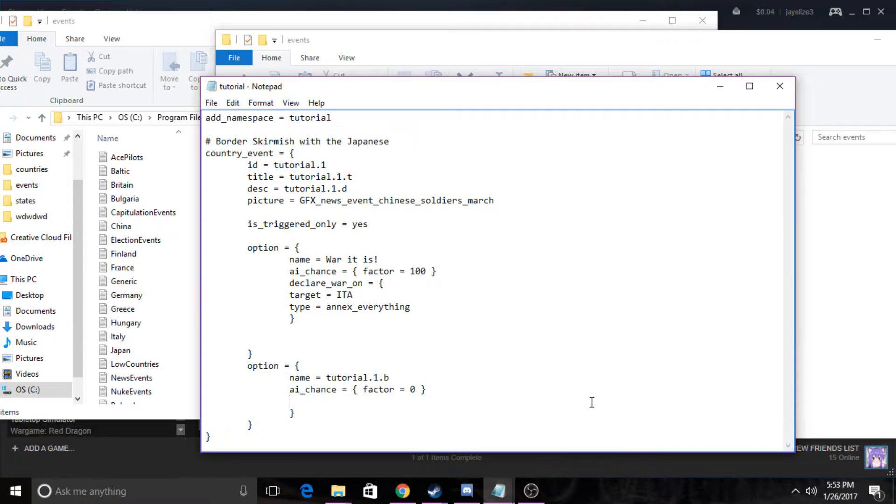
# Add declare_war_on with target = FRA and type = annex_everything to option two
pyautogui.write('declare_war_on = {')
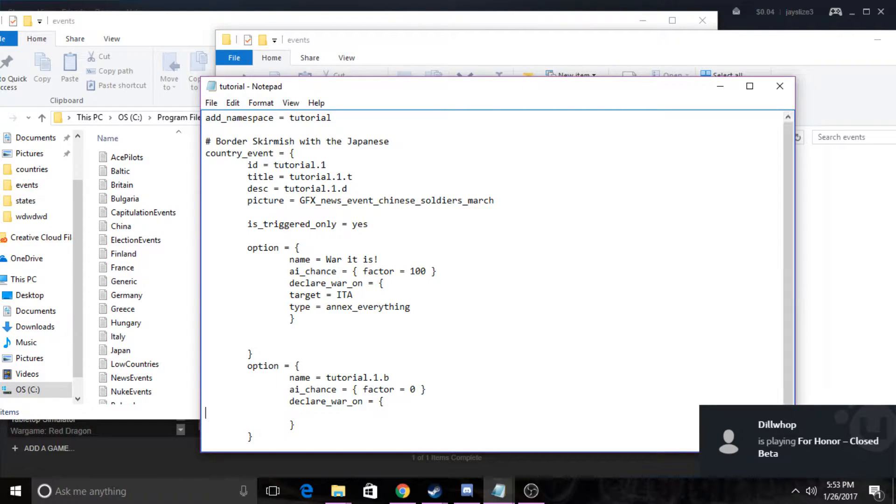
pyautogui.write('tar')
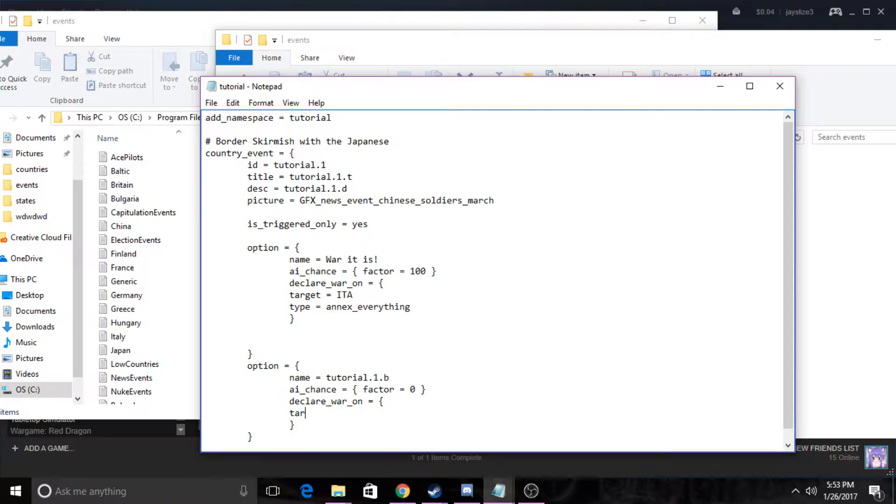
pyautogui.write('get = FRA')
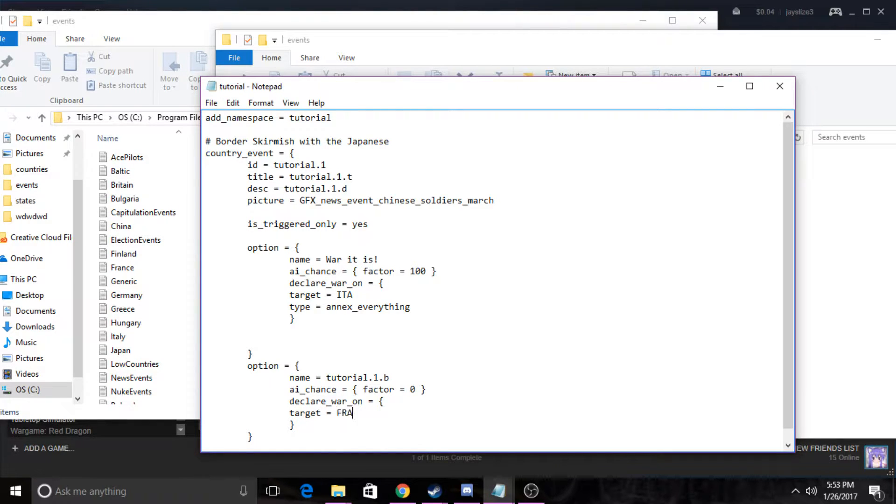
pyautogui.write('t')
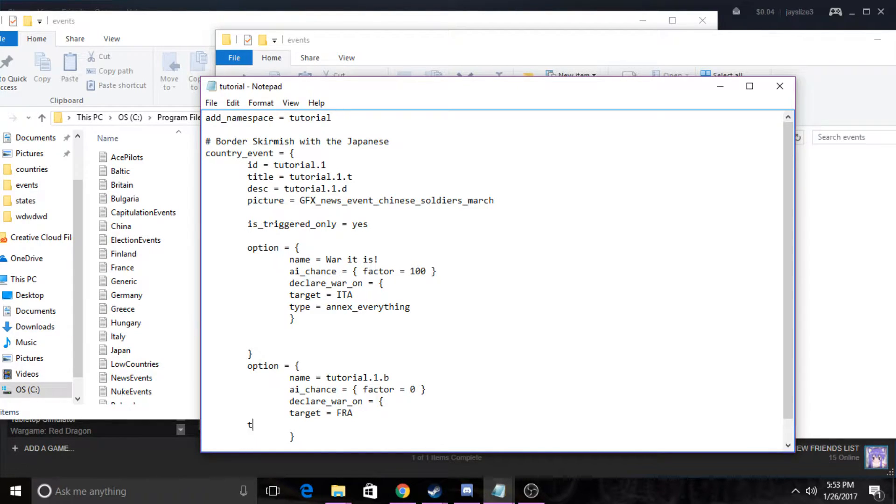
pyautogui.write('ype = a')
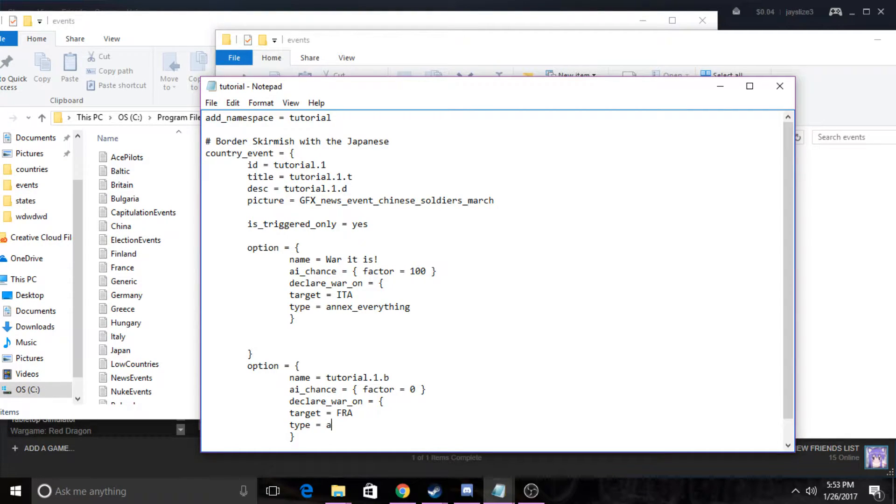
pyautogui.write('nnex_everyt')
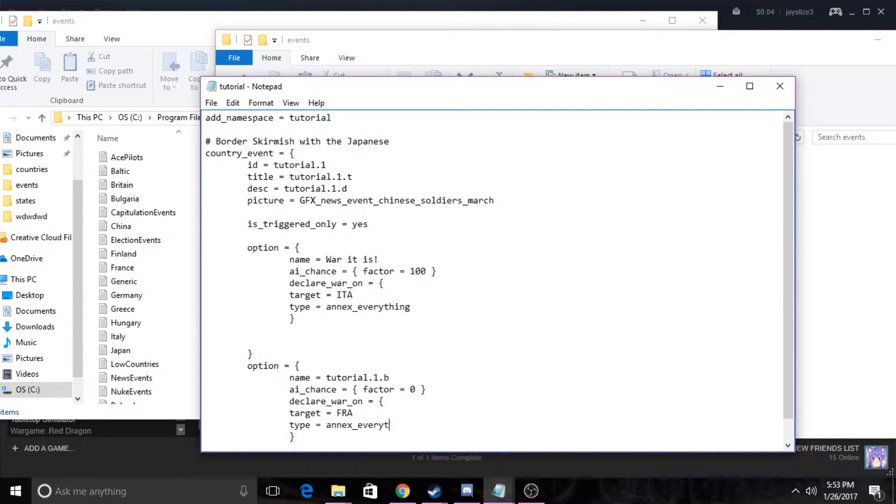
pyautogui.write('hing')
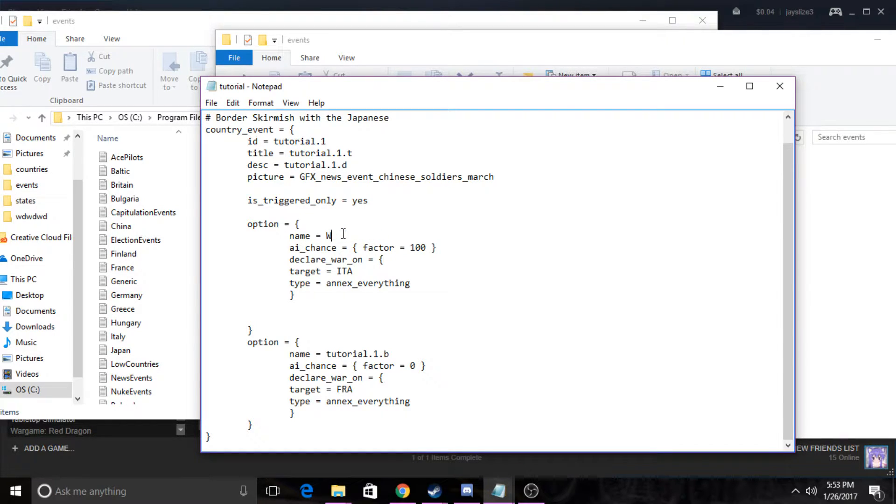
# Type the option names 'We need all of Italy!' and 'We need all of France!'
pyautogui.write('e need to de')
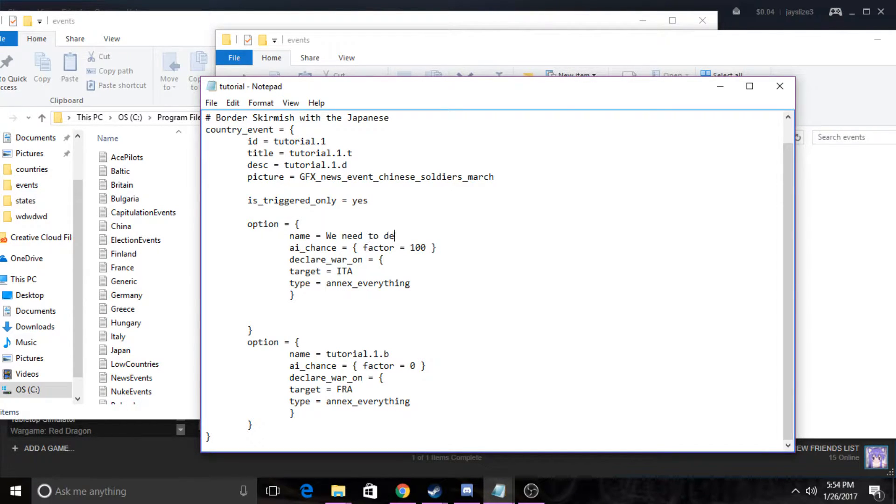
pyautogui.press('Backspace')
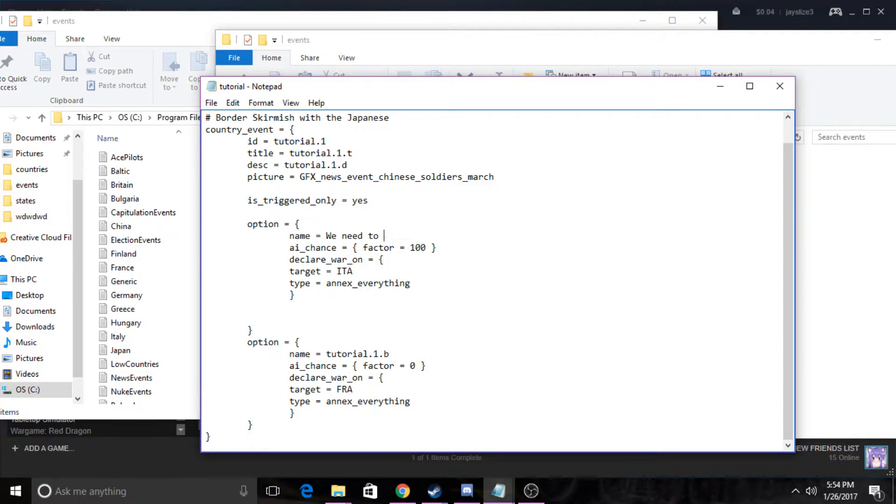
pyautogui.write('ITal')
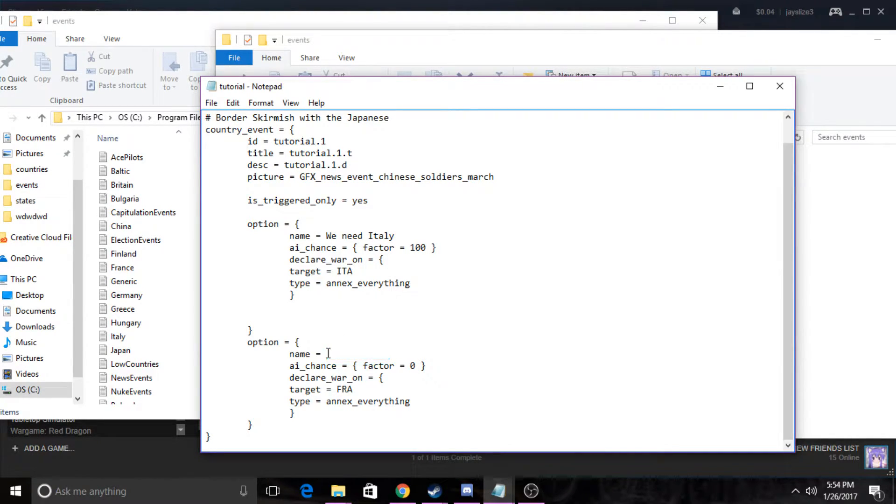
pyautogui.write('We nee')
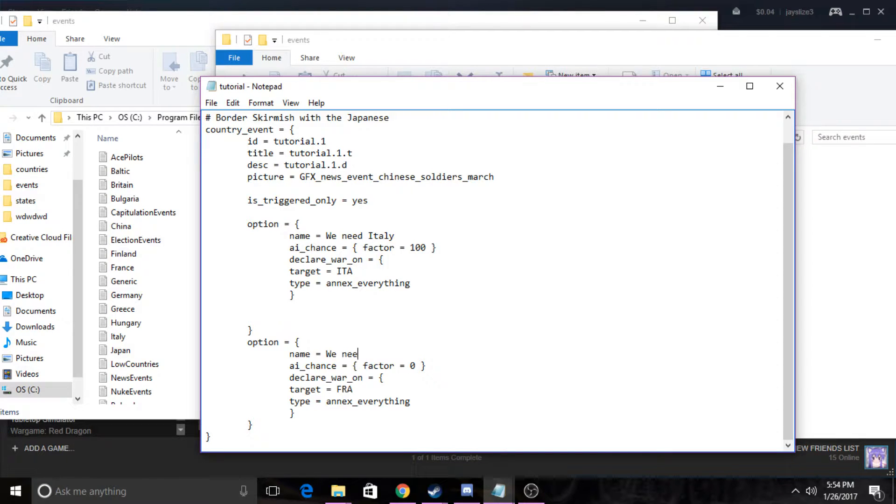
pyautogui.write('d France!')
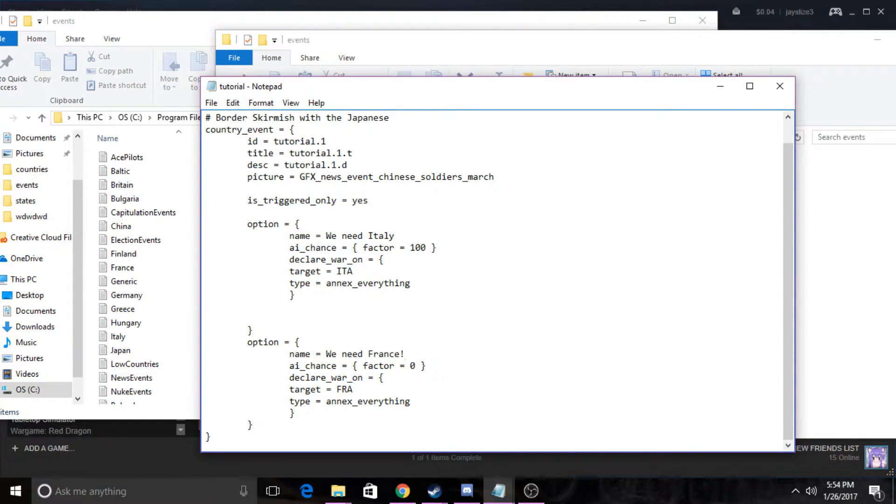
pyautogui.write('!')
pyautogui.write('all of ')
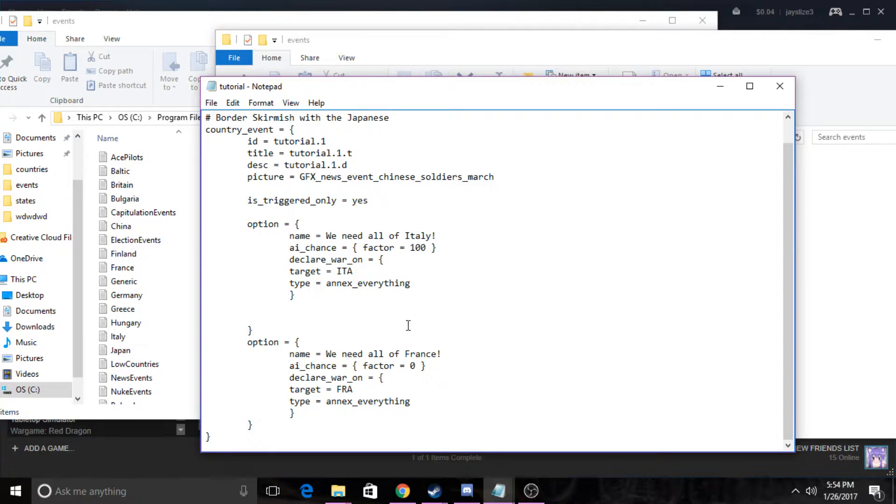
pyautogui.moveTo(408, 332)
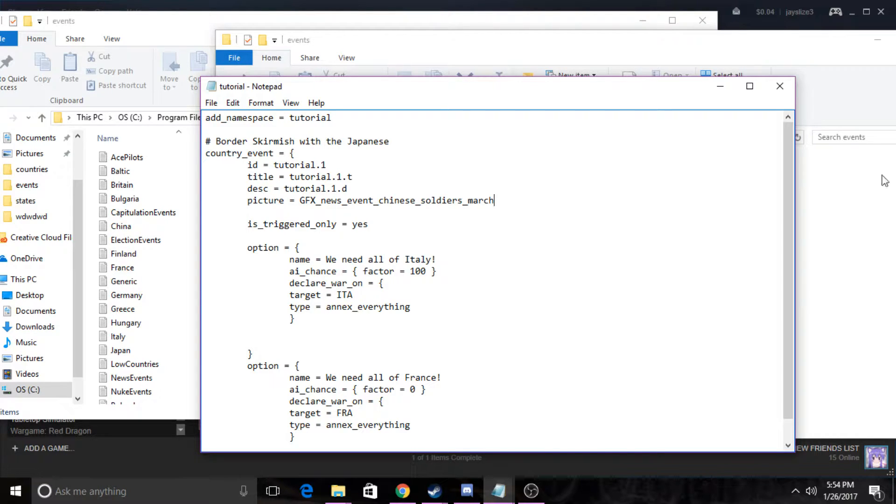
# Insert trigger = { tag = TUT AND = { date > 1936.2.1 } } below is_triggered_only
pyautogui.press('enter')
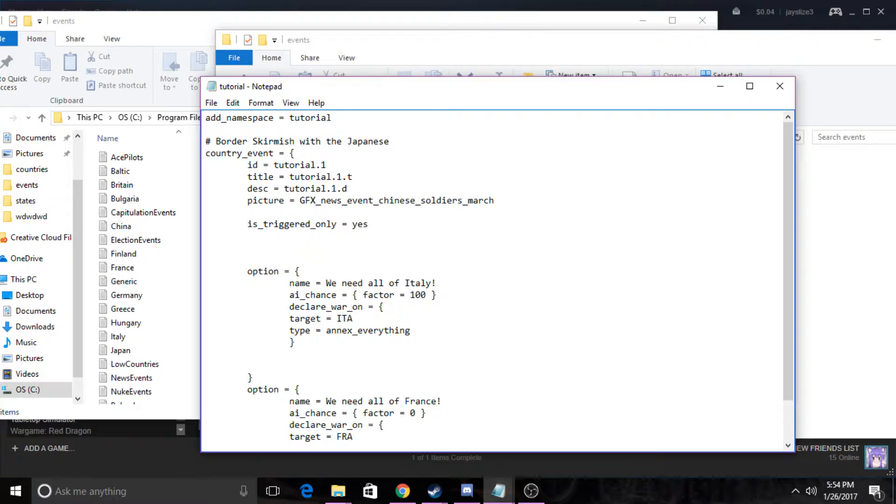
pyautogui.write('trigger =')
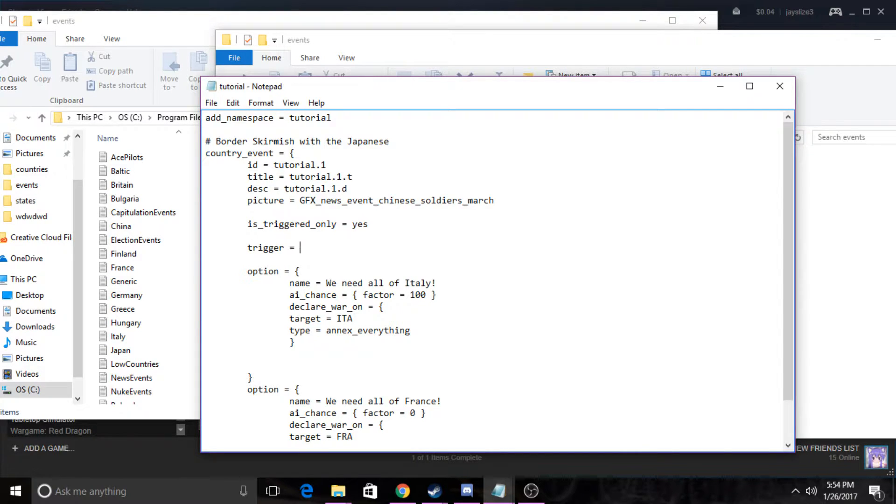
pyautogui.write('{')
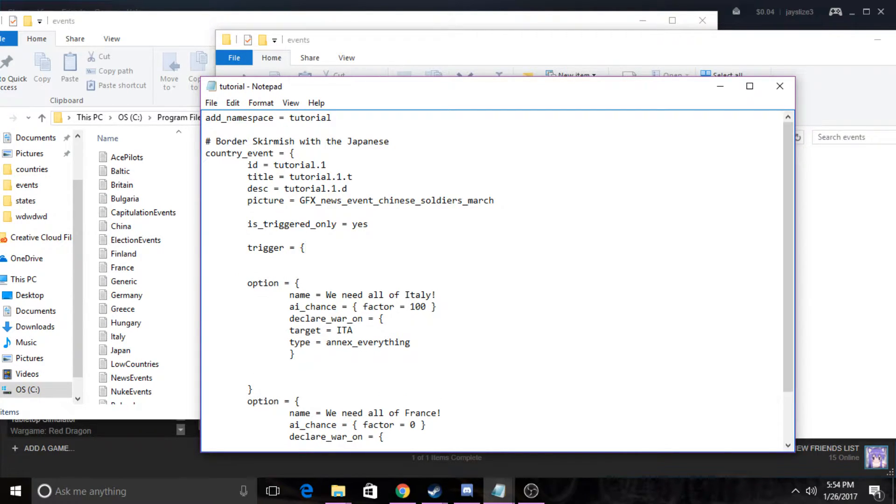
pyautogui.write('tage =')
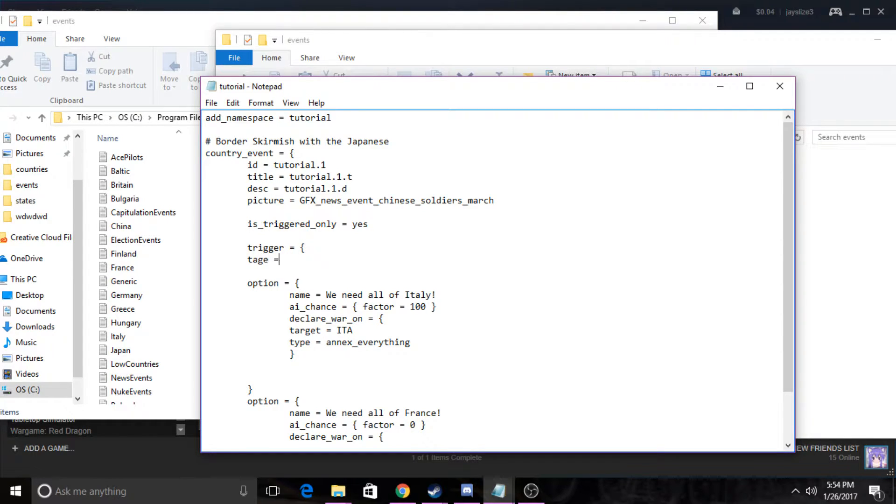
pyautogui.write('TUT')
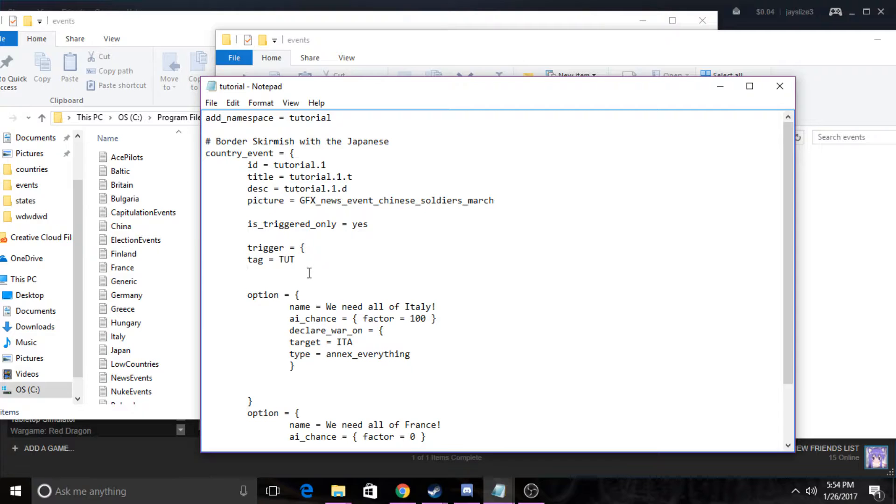
pyautogui.write('AN')
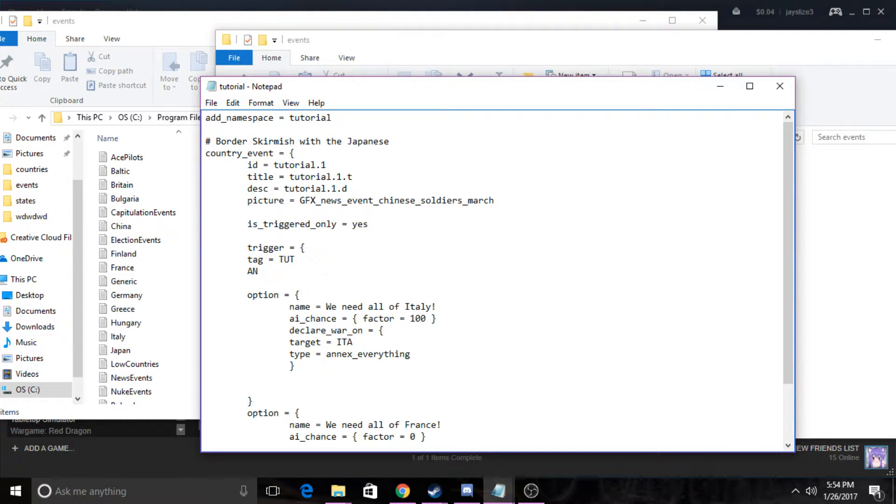
pyautogui.write('D = {')
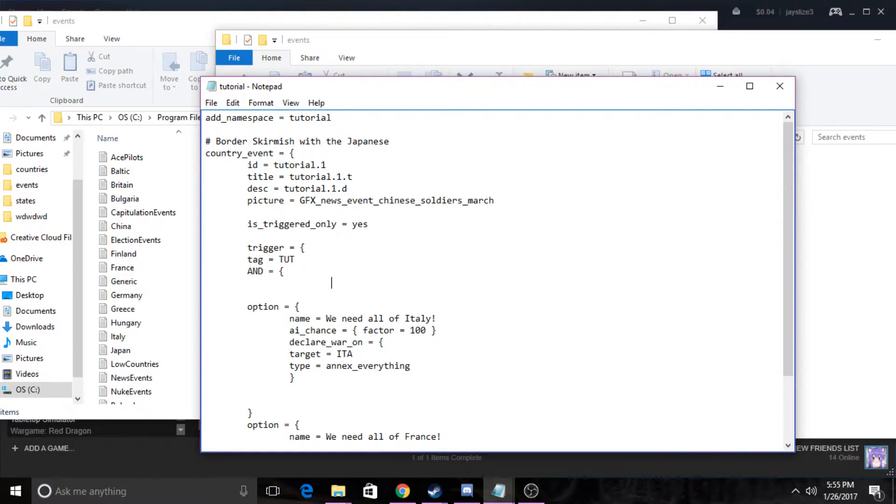
pyautogui.write('date')
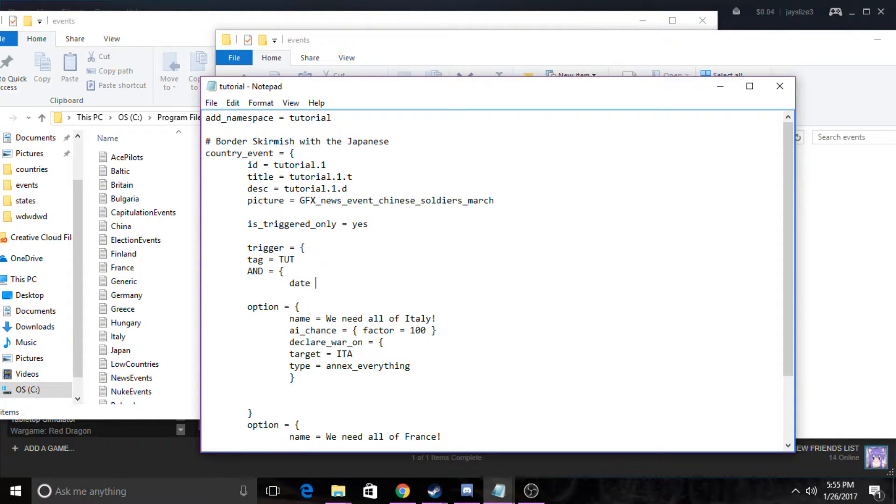
pyautogui.write('>193')
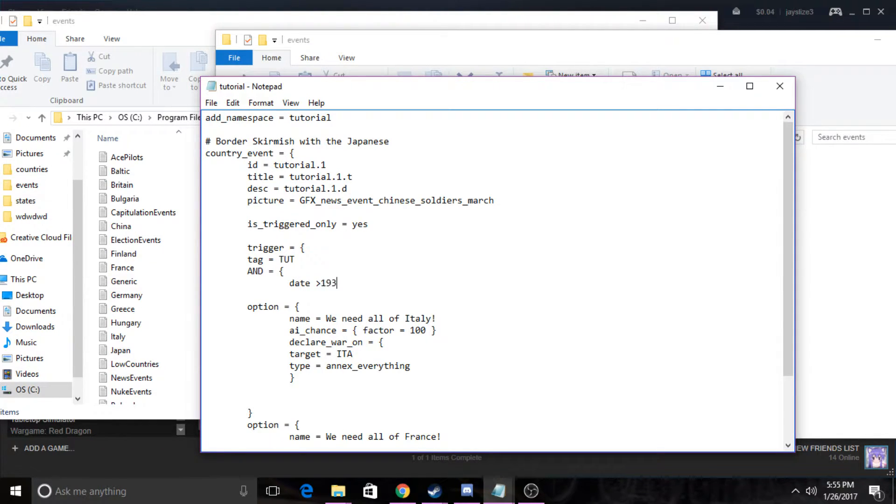
pyautogui.write('6.2.1')
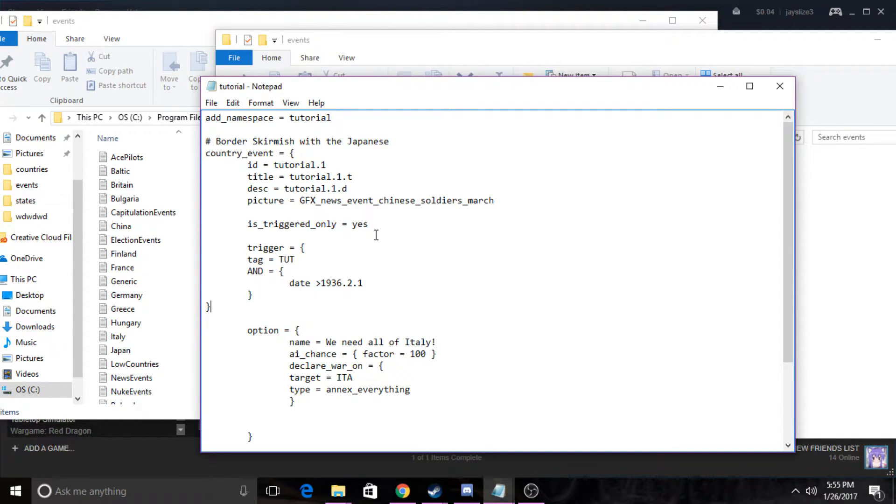
pyautogui.moveTo(258, 317)
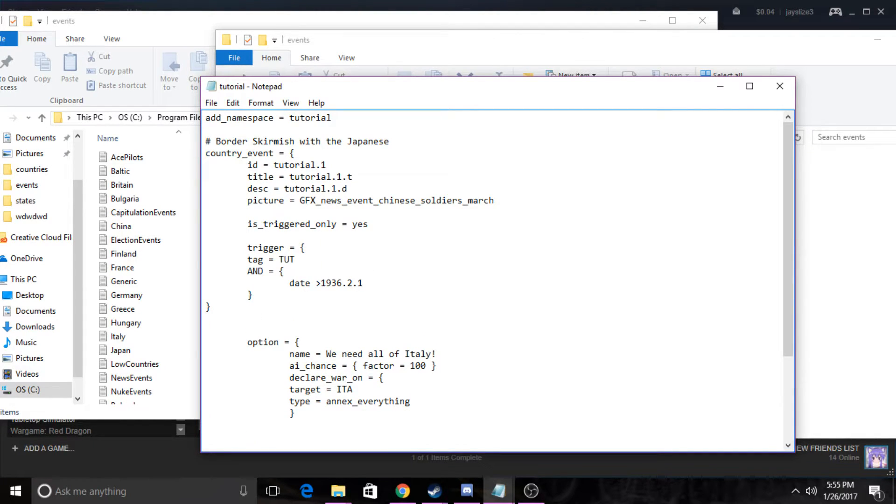
# Type mean_time_to_happen = { days = 7 } below the trigger block
pyautogui.write('mean')
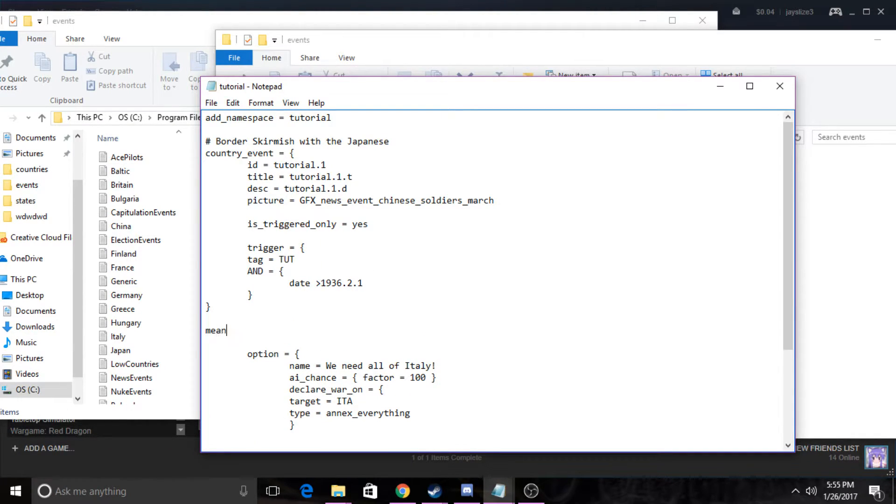
pyautogui.write('_tim')
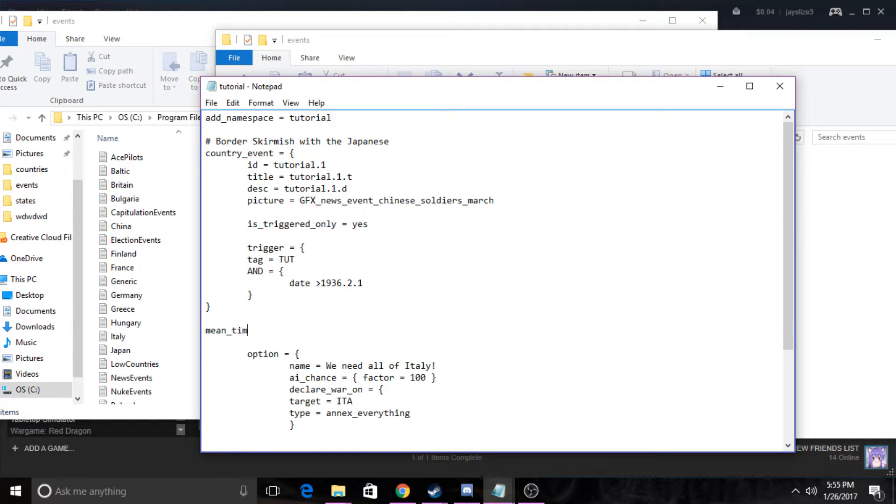
pyautogui.write('e_to_happ')
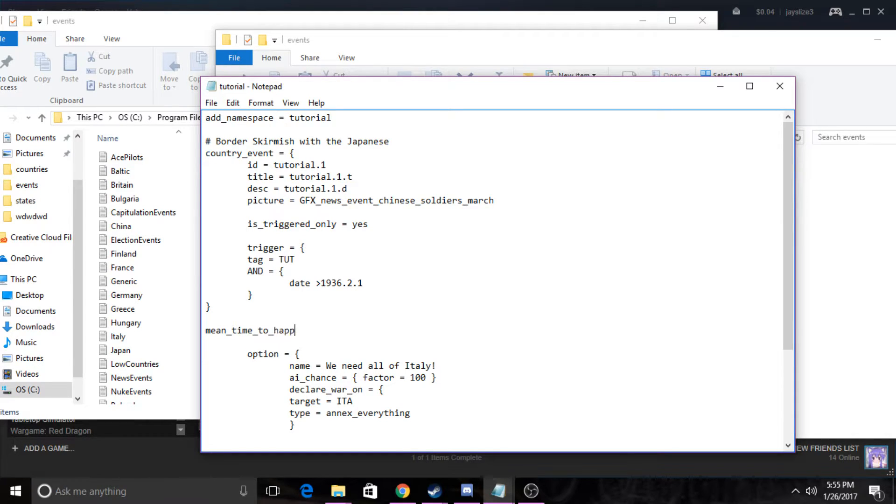
pyautogui.write('en =')
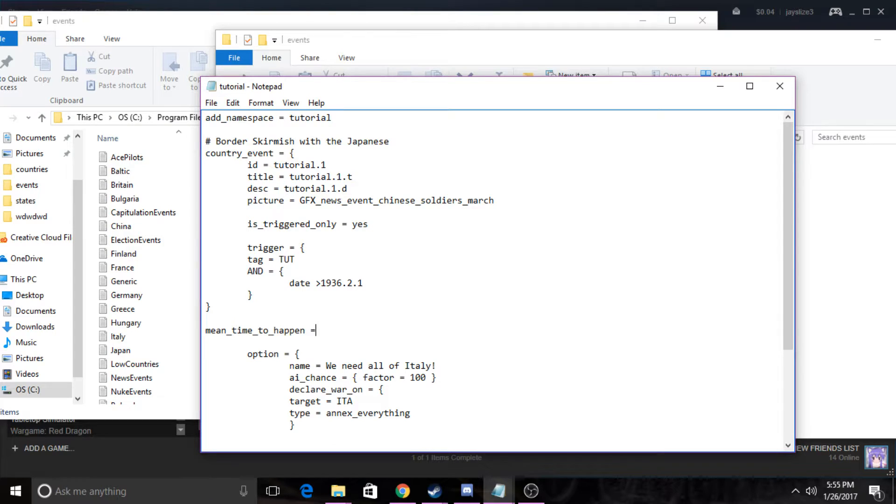
pyautogui.write('{days')
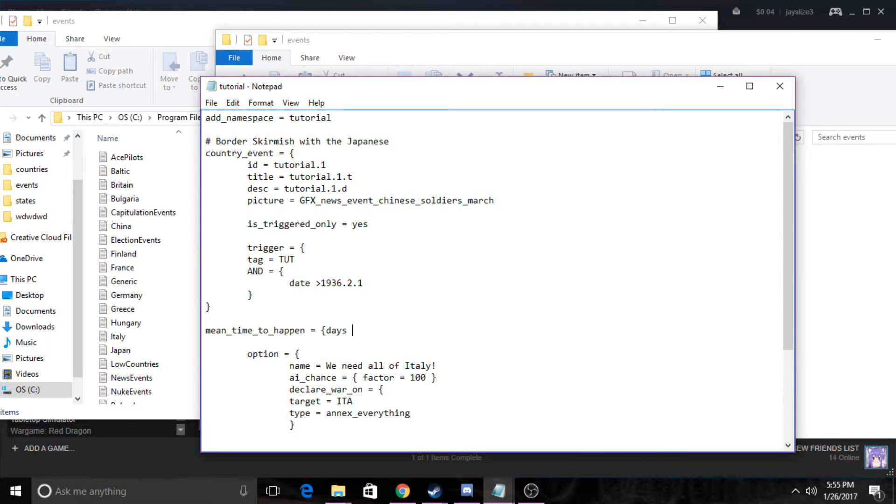
pyautogui.write('= 7')
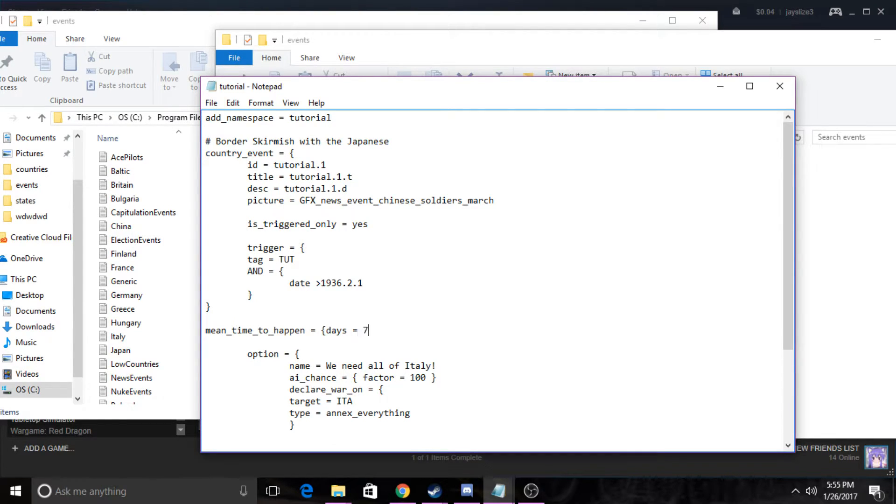
pyautogui.write('}')
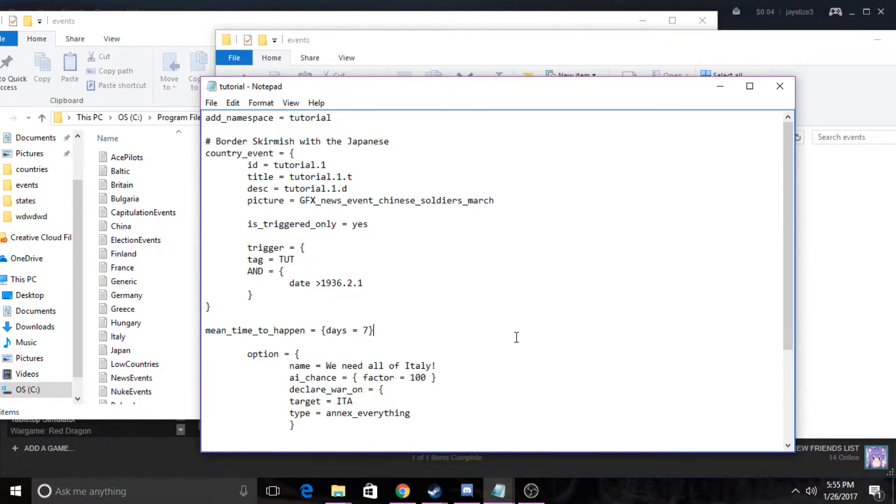
pyautogui.scroll(-3)
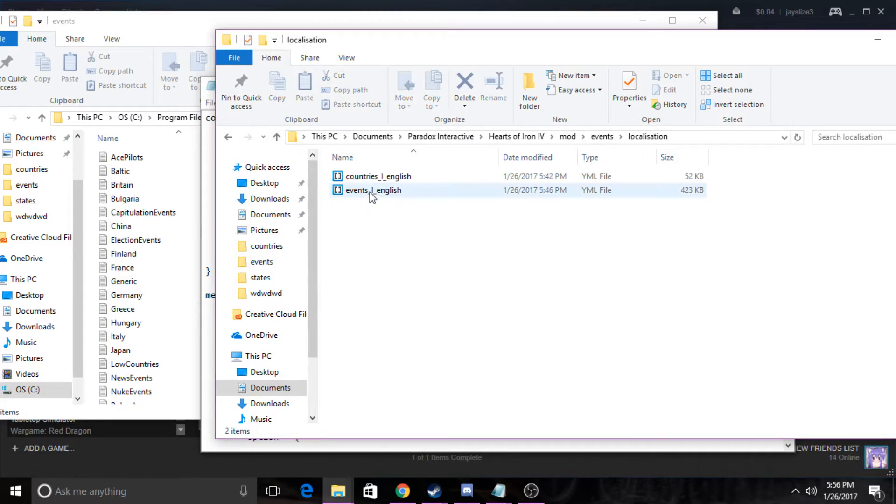
# Open events_l_english.yml in Notepad++ and paste the germany.63.t:0 "Britain Refuses War" line
pyautogui.rightClick(373, 190)
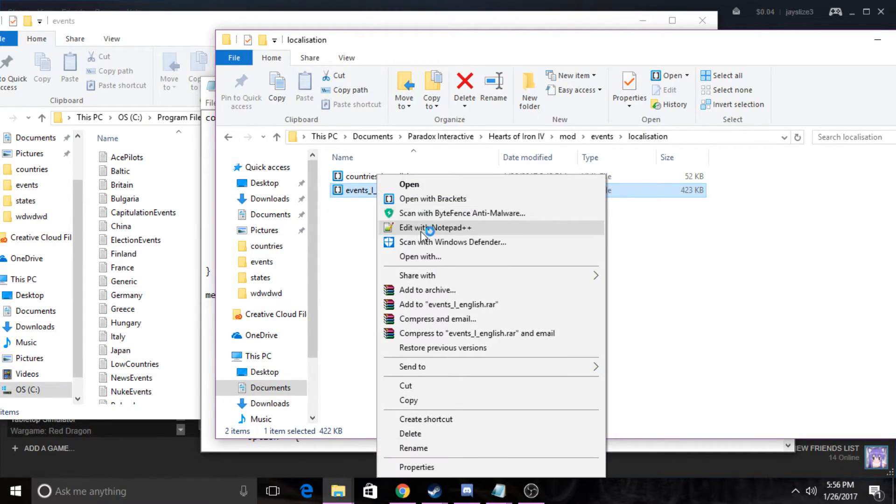
pyautogui.click(434, 227)
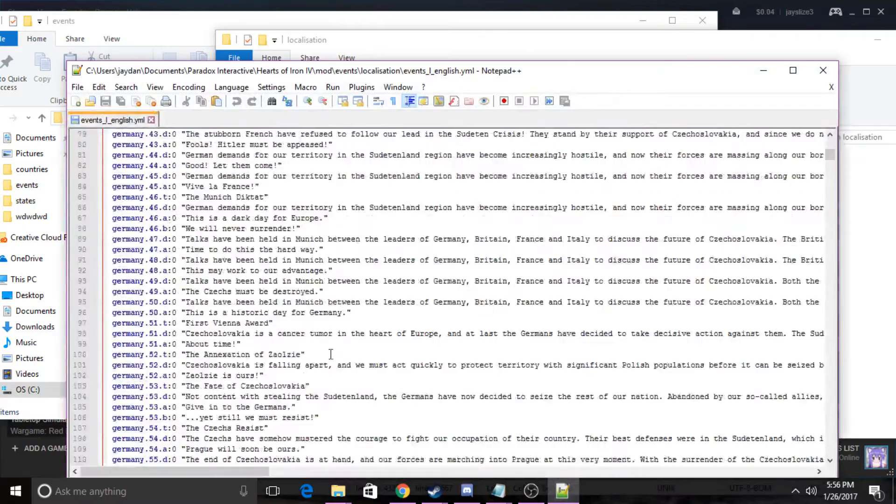
pyautogui.press('Ctrl+f')
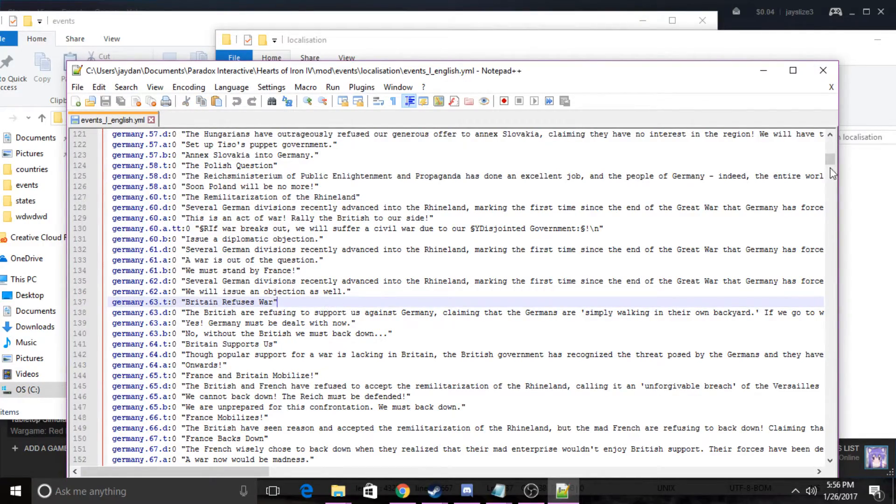
pyautogui.scroll(-3)
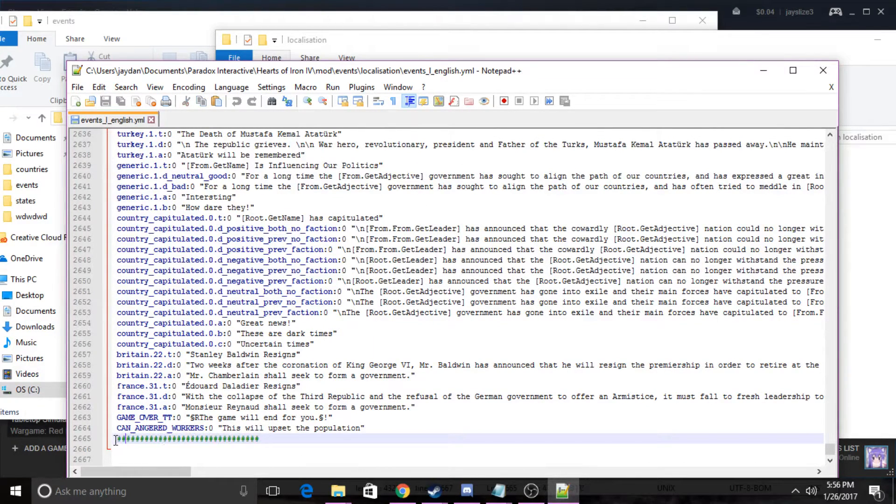
pyautogui.write('germany.63.t:0 "Britain Refuses War"')
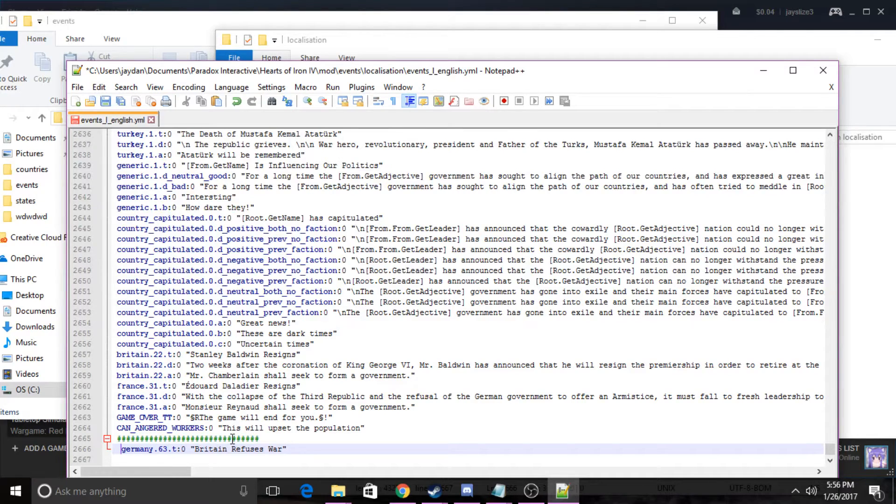
# Turn the copied line into tutorial.1.t:0 "War with Italy" and paste another template line
pyautogui.doubleClick(131, 448)
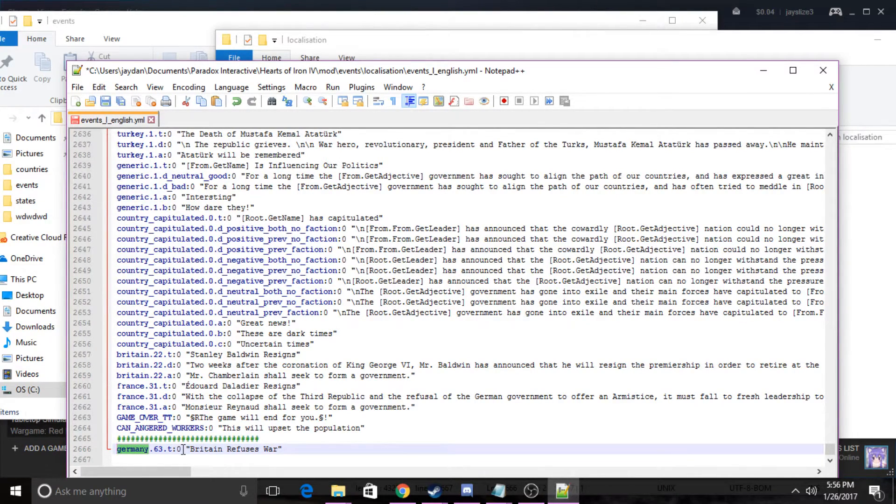
pyautogui.write('tutorial.1.t:0 "')
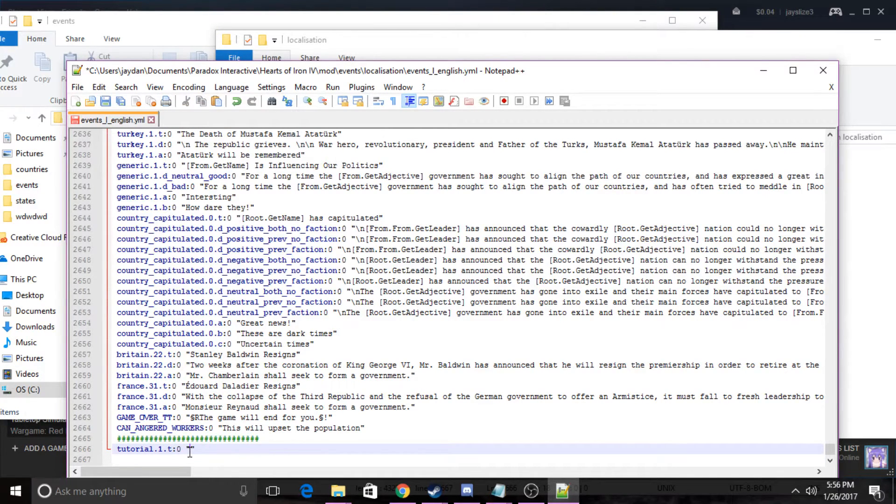
pyautogui.write('W')
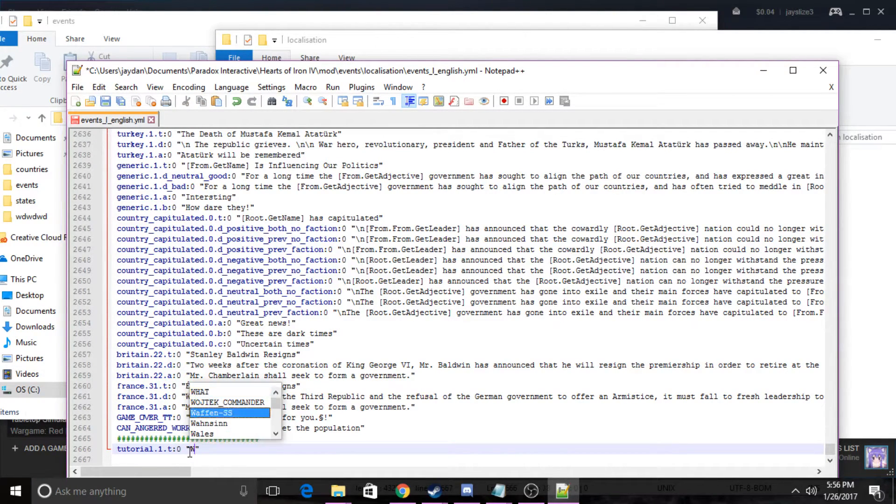
pyautogui.write('War with Italy')
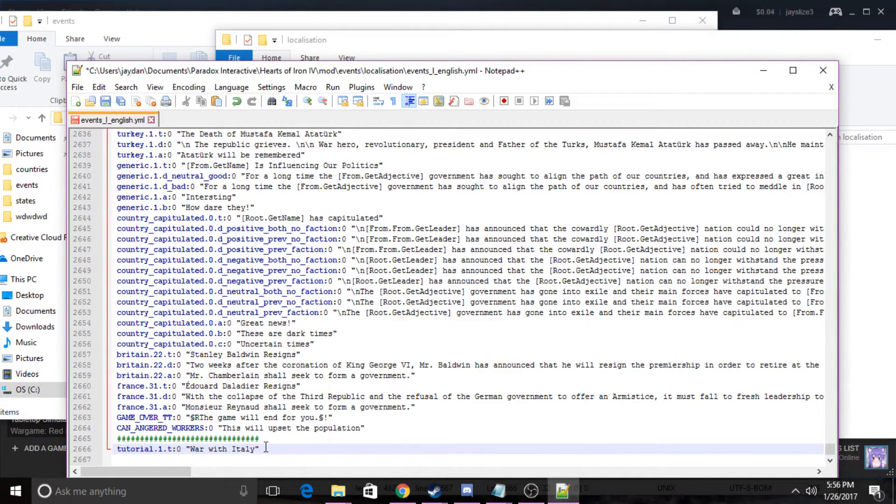
pyautogui.write('germany.63.t:0 "Britain Refuses War"')
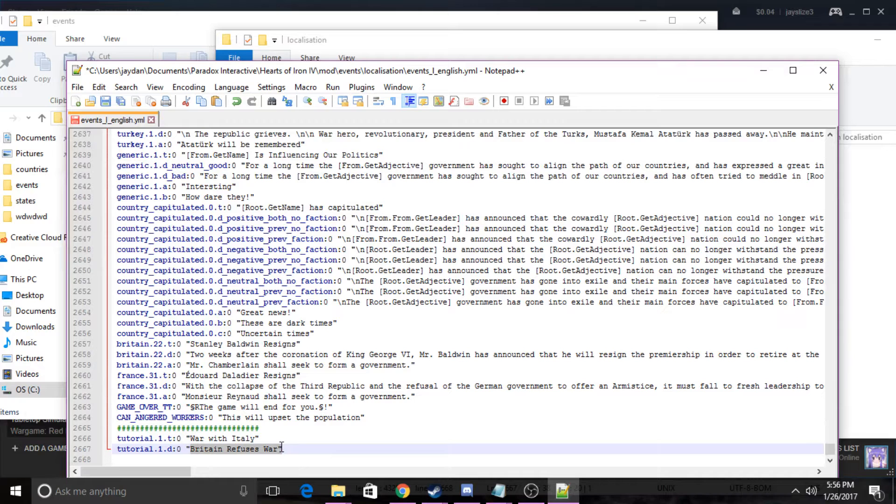
# Type the description "We need to declare war on Italy or France"
pyautogui.press('Delete')
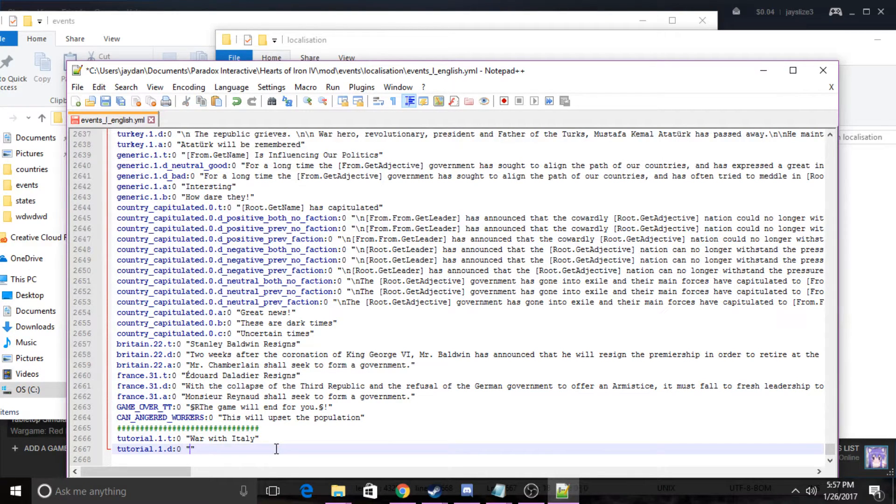
pyautogui.write('Wee')
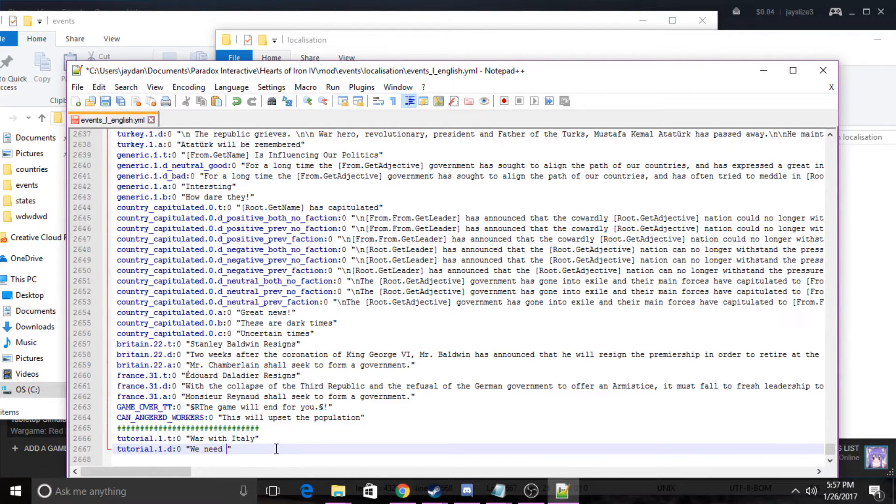
pyautogui.write('to declare')
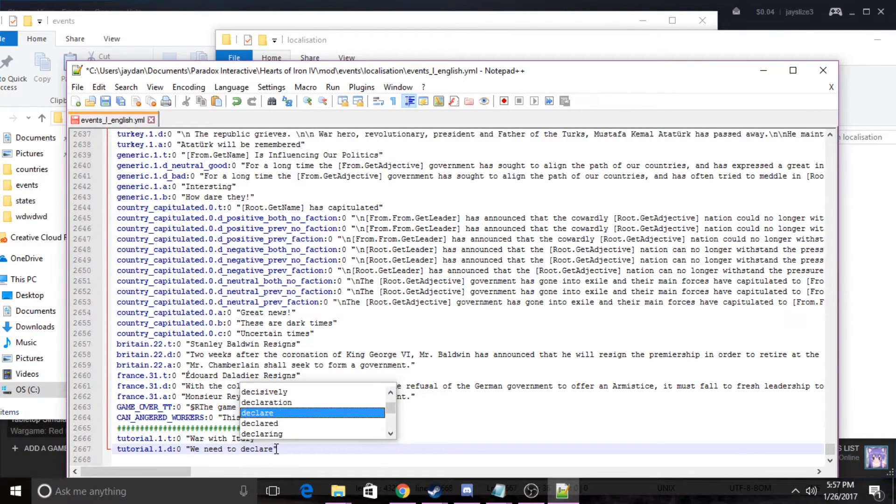
pyautogui.write('war on TI')
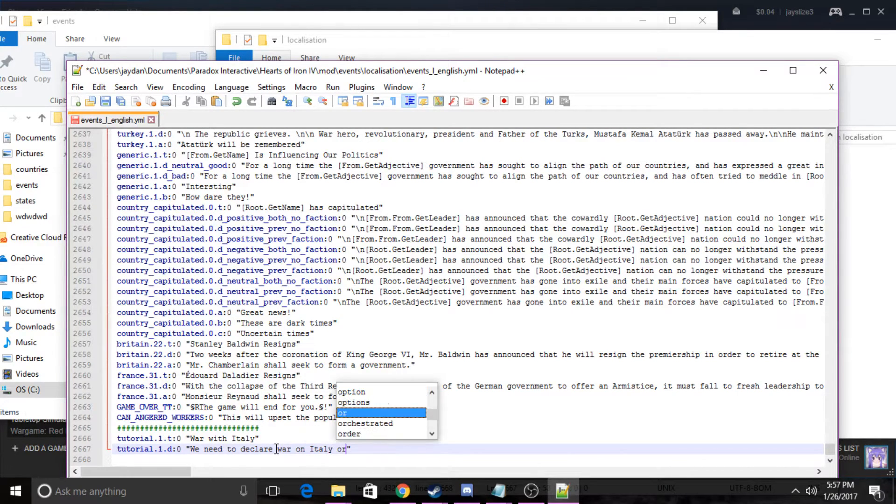
pyautogui.write('France')
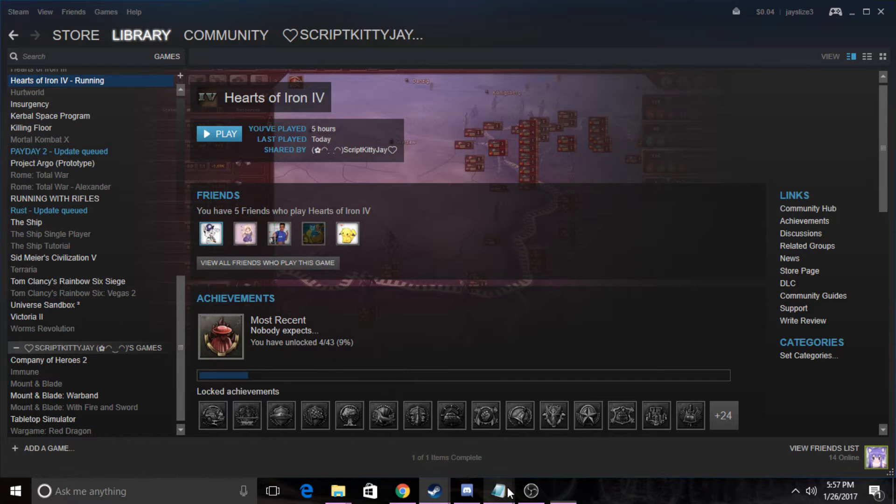
# Check the Event tutorial mod is ticked in the Mods tab, then launch Hearts of Iron IV
pyautogui.click(219, 133)
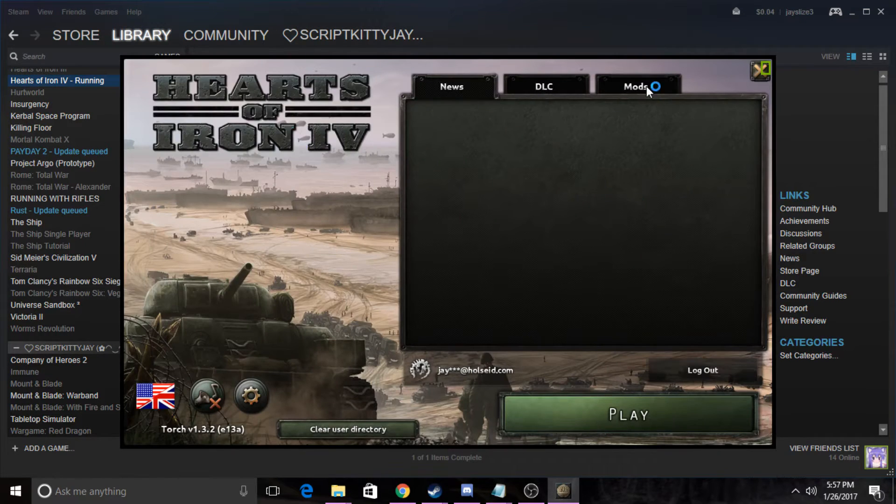
pyautogui.click(635, 86)
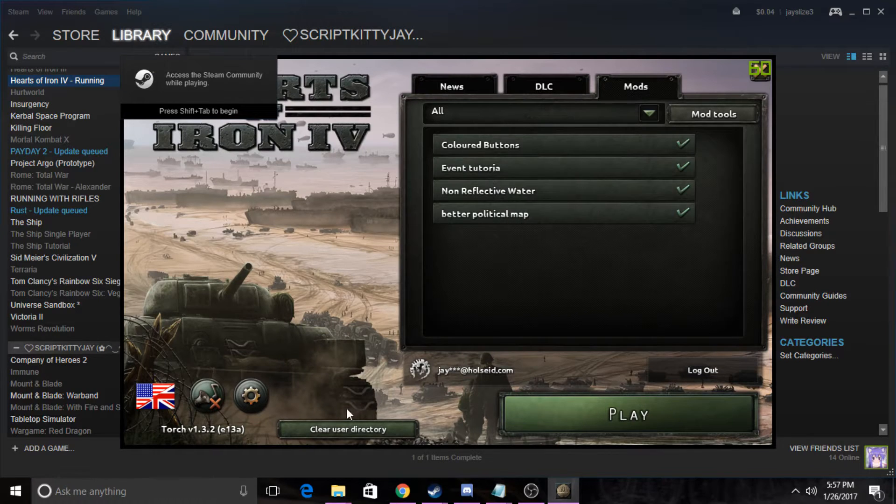
pyautogui.moveTo(605, 394)
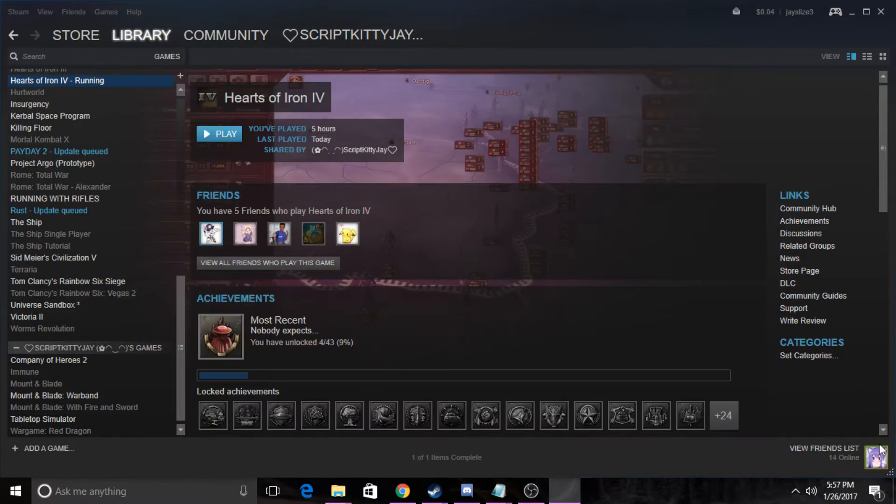
pyautogui.click(219, 134)
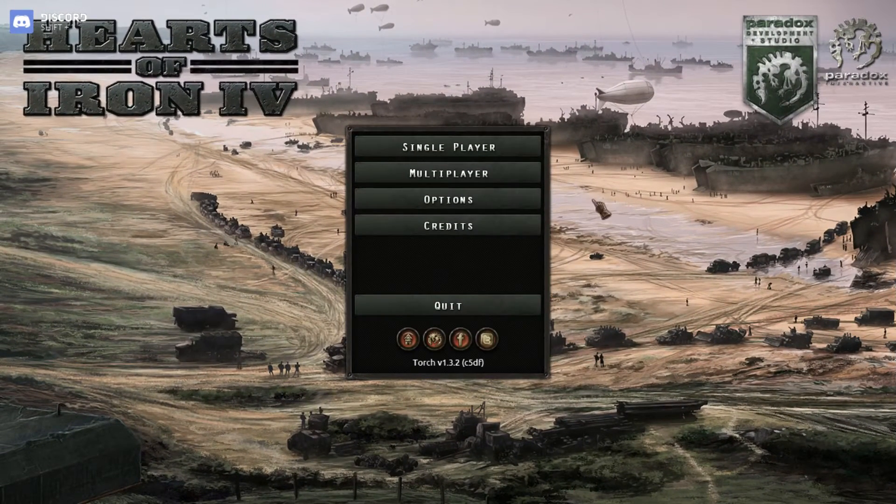
# Begin a Single Player new game and pick the red tutorial country on Corsica
pyautogui.click(448, 147)
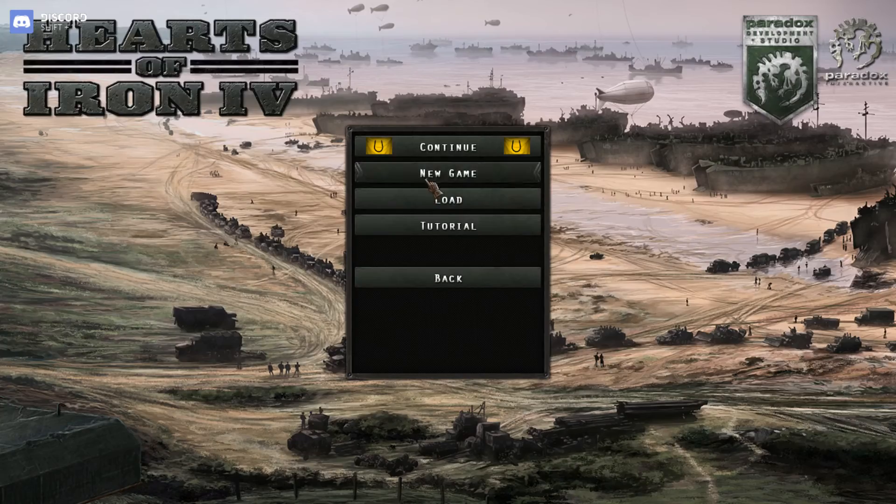
pyautogui.click(448, 173)
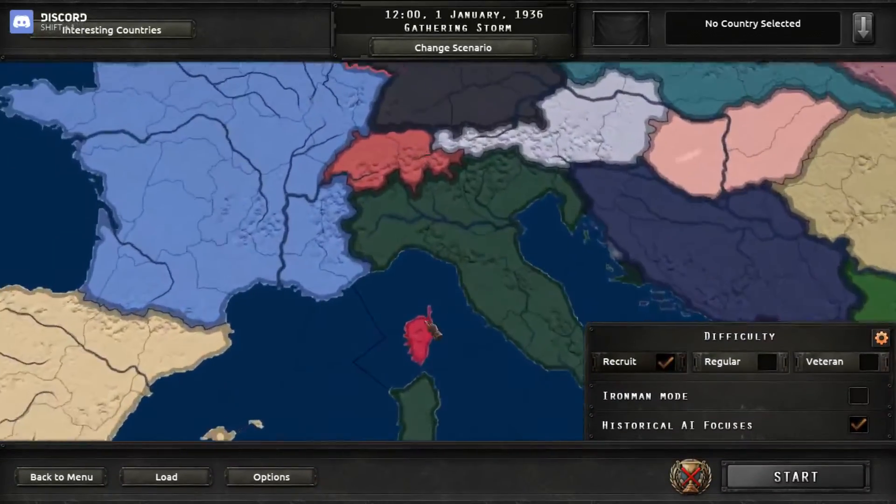
pyautogui.click(426, 328)
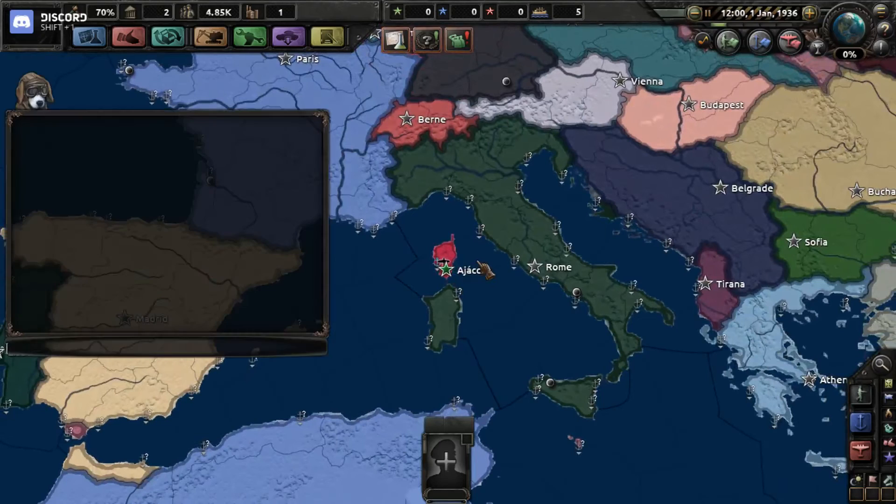
# Fire the War with Italy event from the console, choose declaring war on Italy, and dismiss the notices
pyautogui.write('spawnunit')
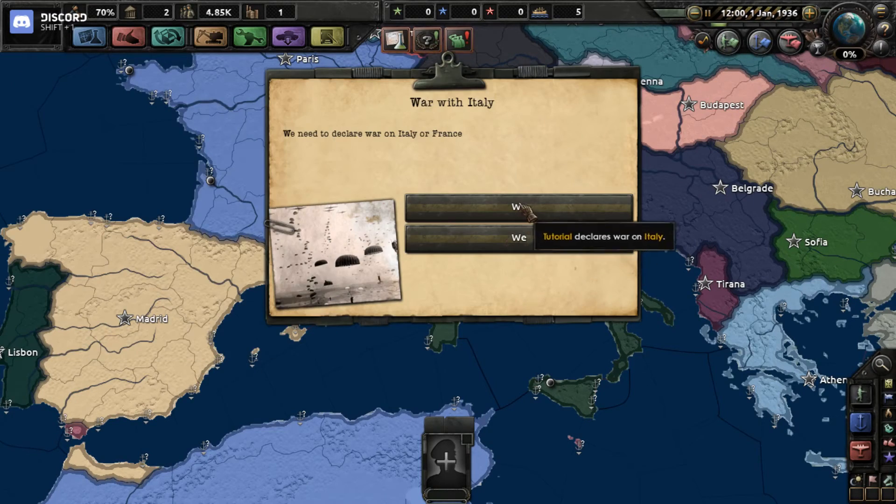
pyautogui.moveTo(518, 238)
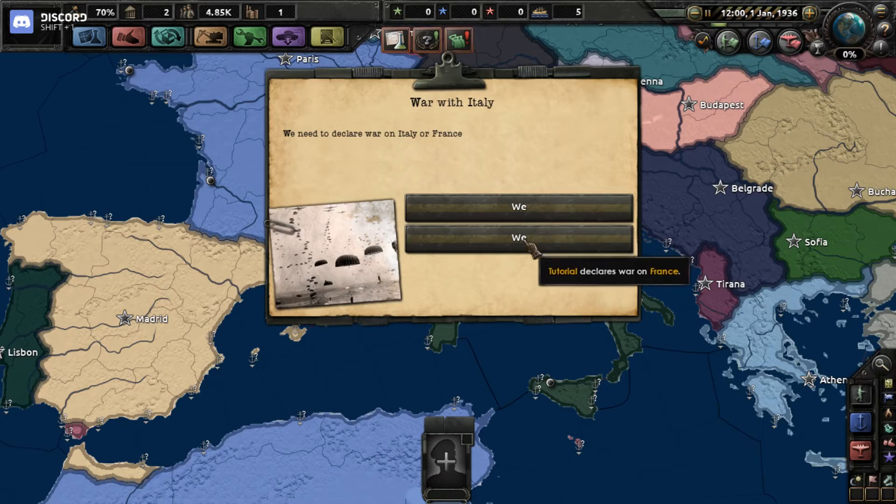
pyautogui.moveTo(518, 206)
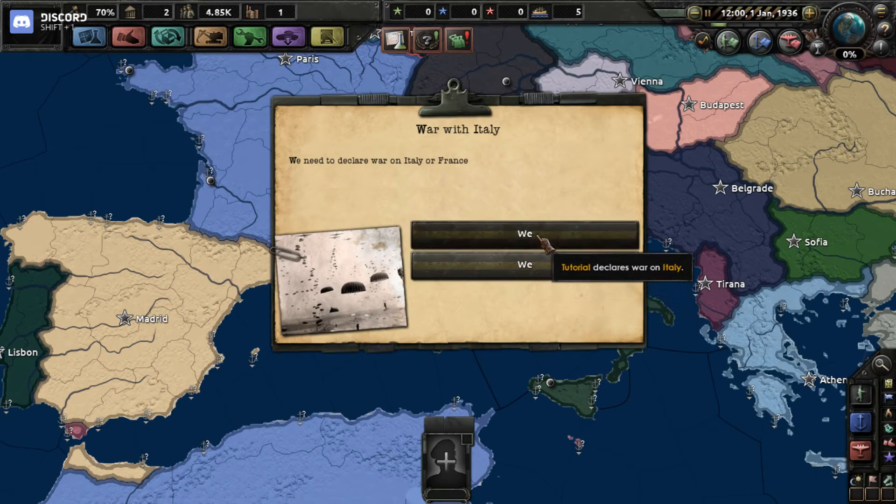
pyautogui.click(523, 234)
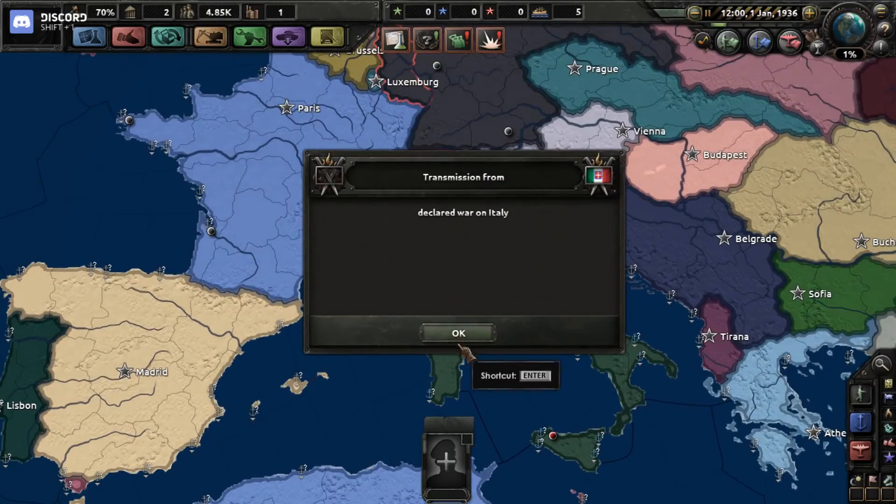
pyautogui.click(458, 333)
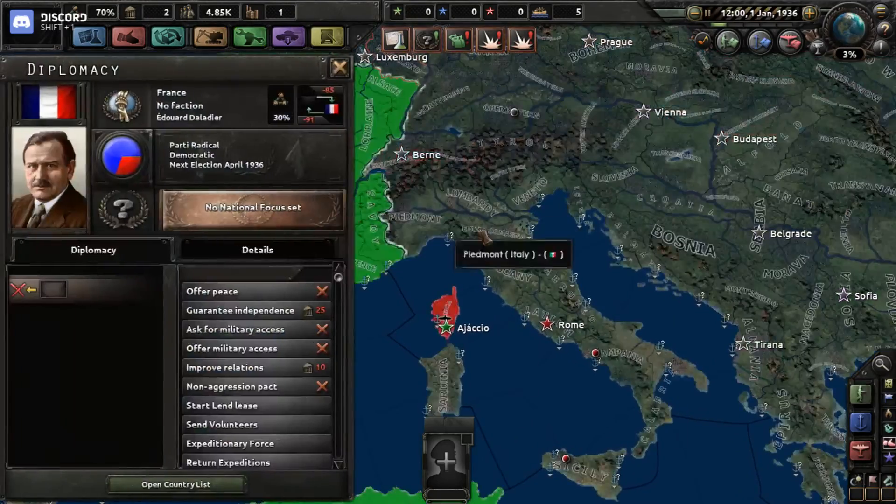
pyautogui.click(339, 68)
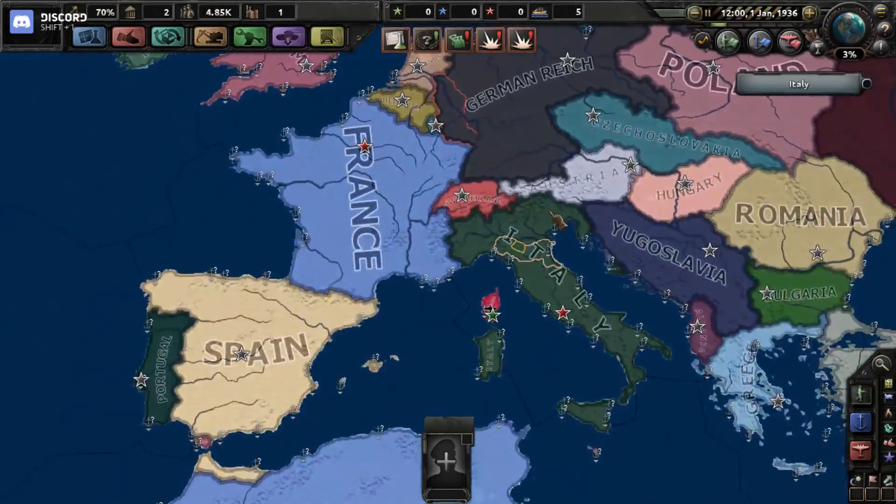
pyautogui.moveTo(555, 240)
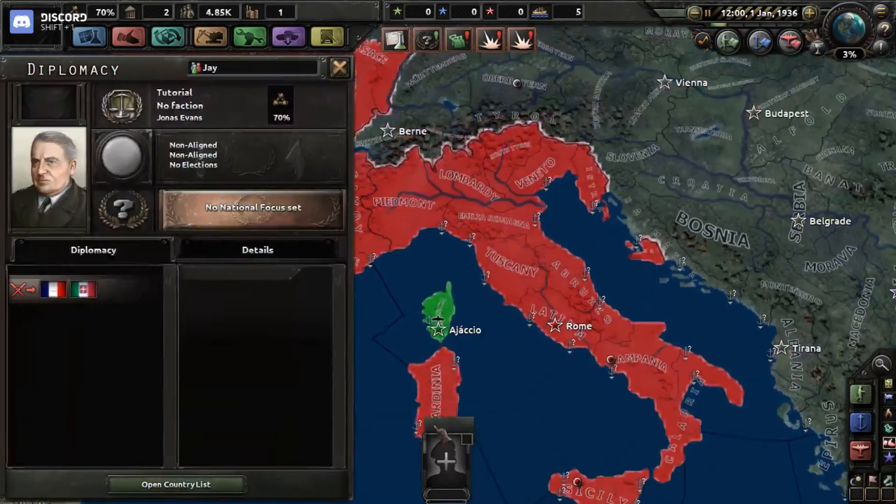
# Browse Italy's and Germany's focus trees, then review Corsica's wars in Diplomacy and close it
pyautogui.click(251, 207)
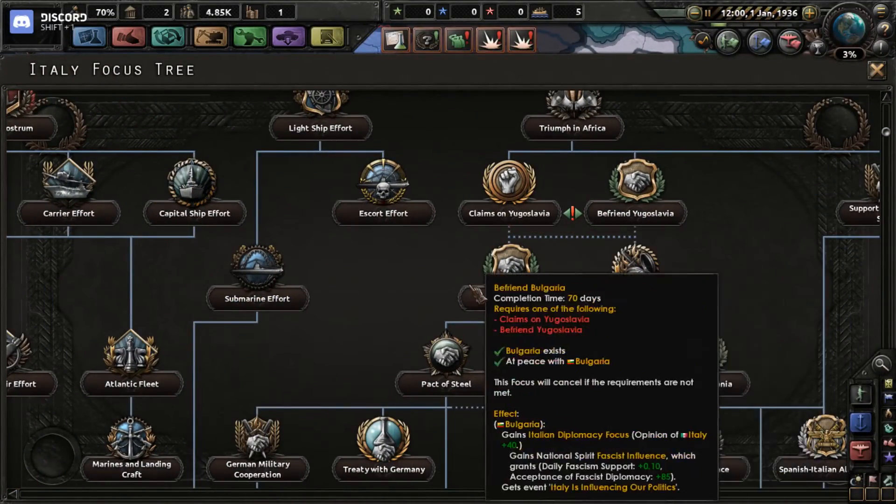
pyautogui.scroll(-3)
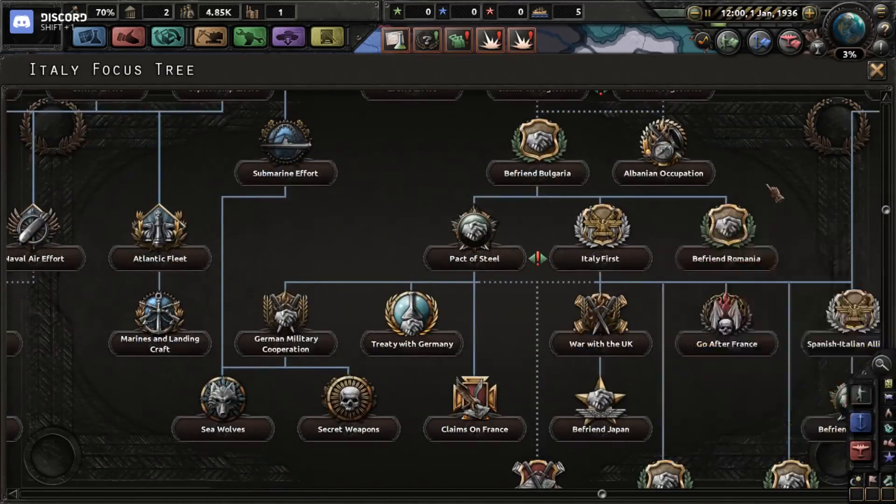
pyautogui.click(877, 69)
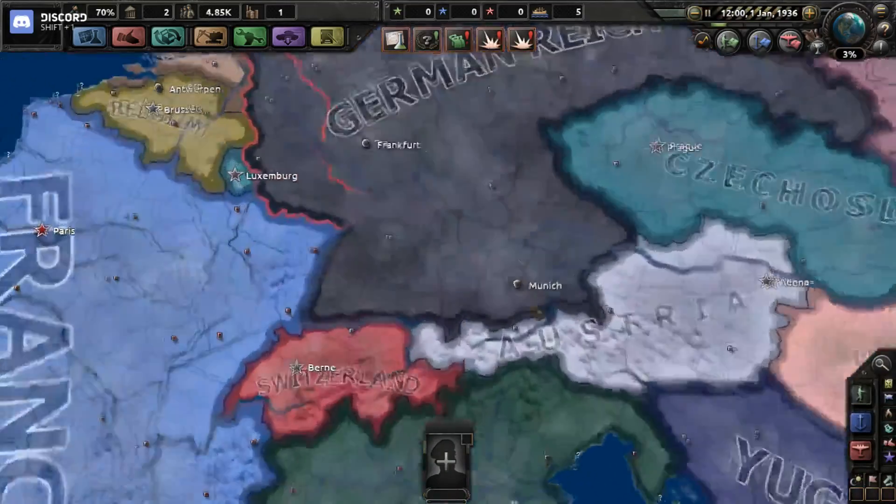
pyautogui.scroll(-3)
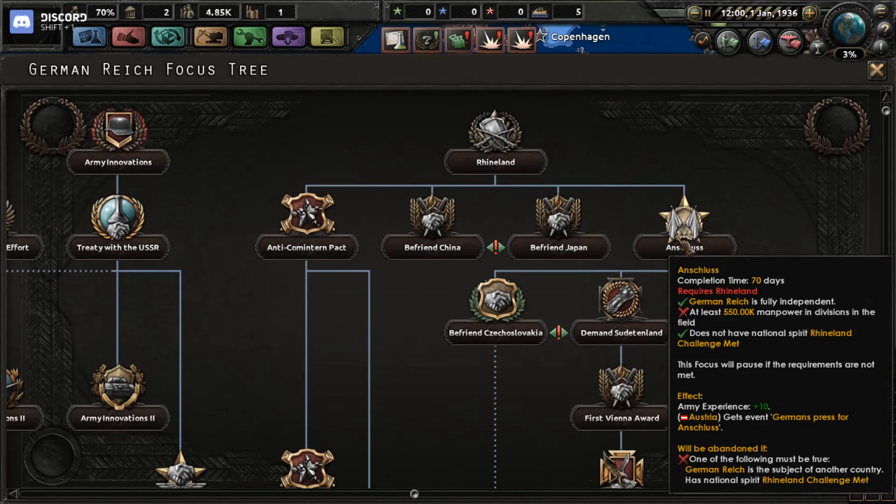
pyautogui.click(878, 70)
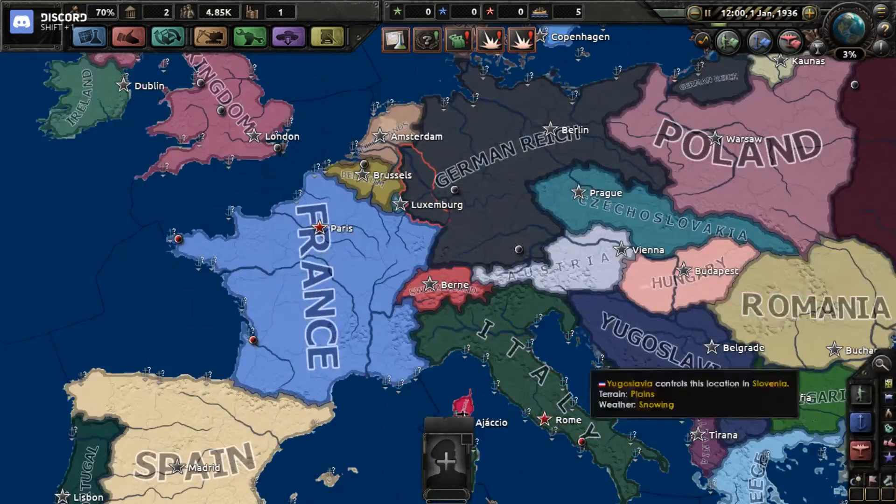
pyautogui.scroll(-3)
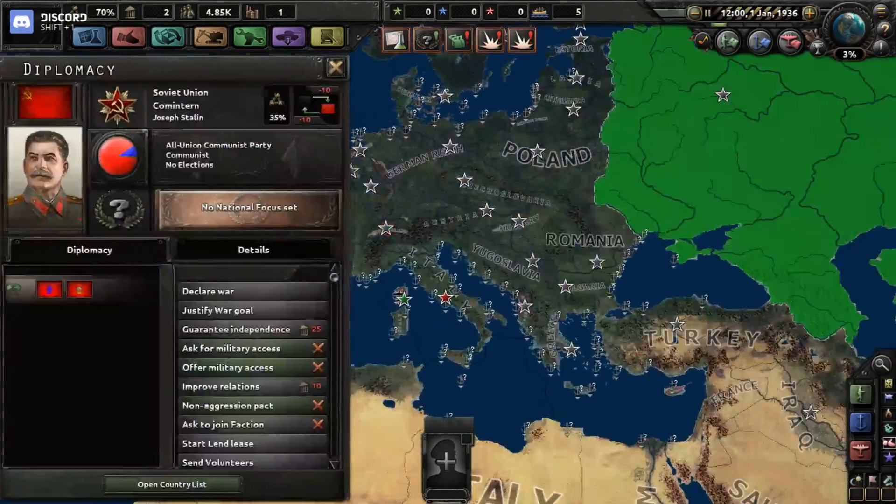
pyautogui.click(248, 207)
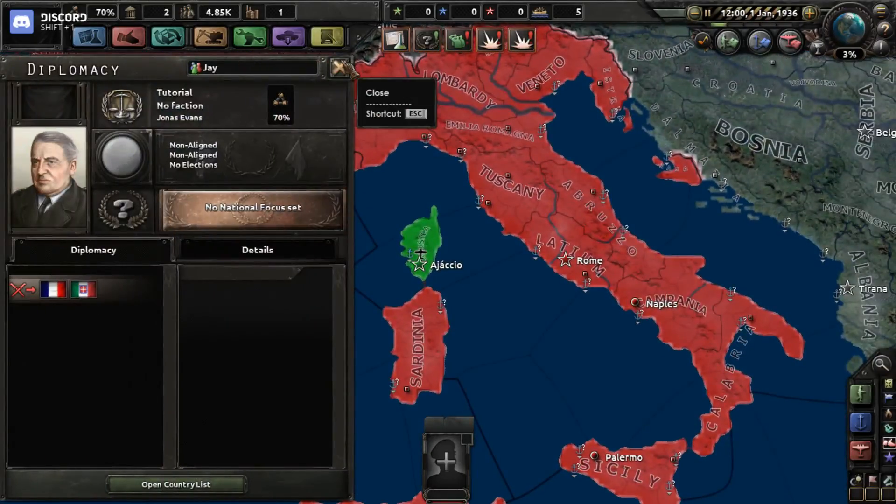
pyautogui.click(338, 67)
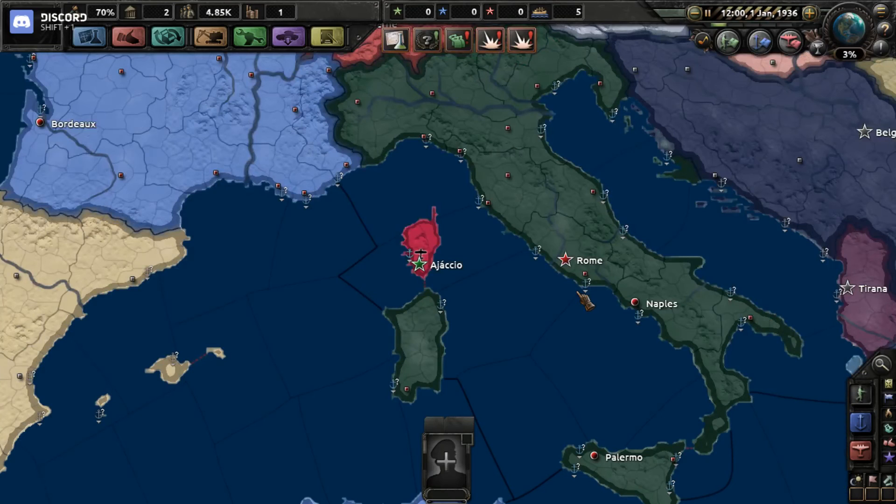